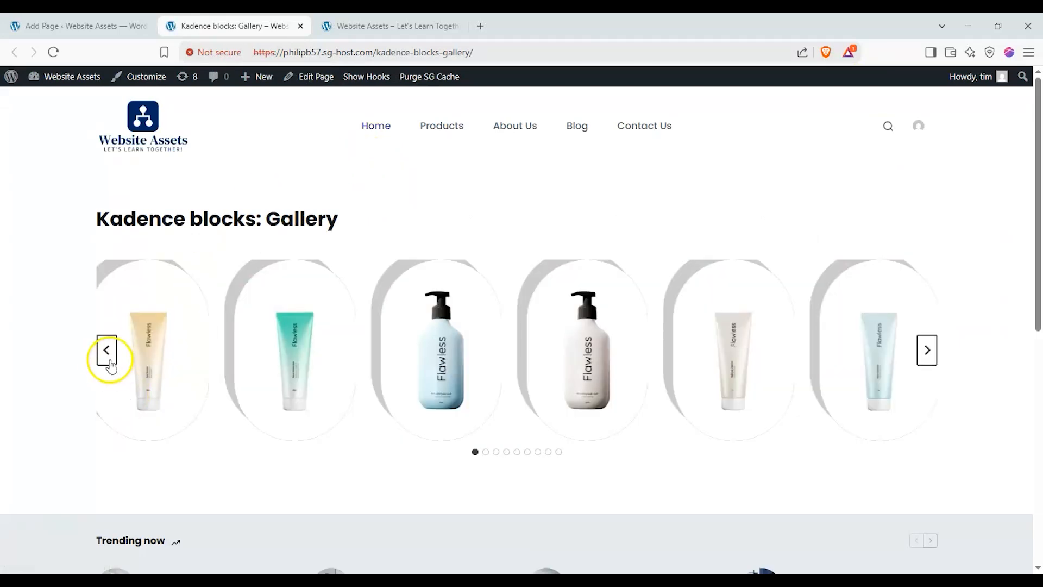
- Slide the front-end product carousel back two images with its previous arrow
left_click(106, 349)
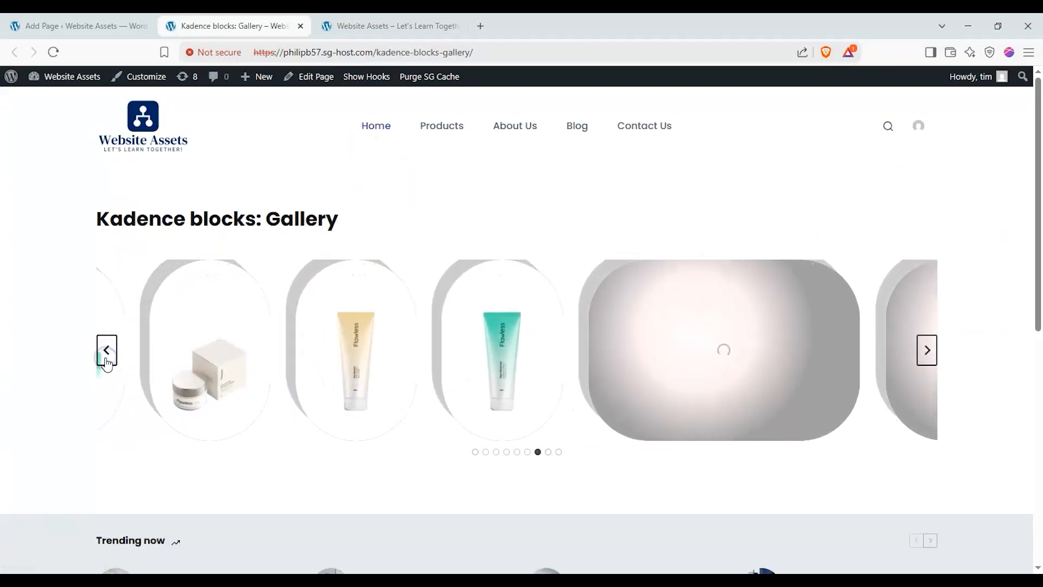
left_click(107, 349)
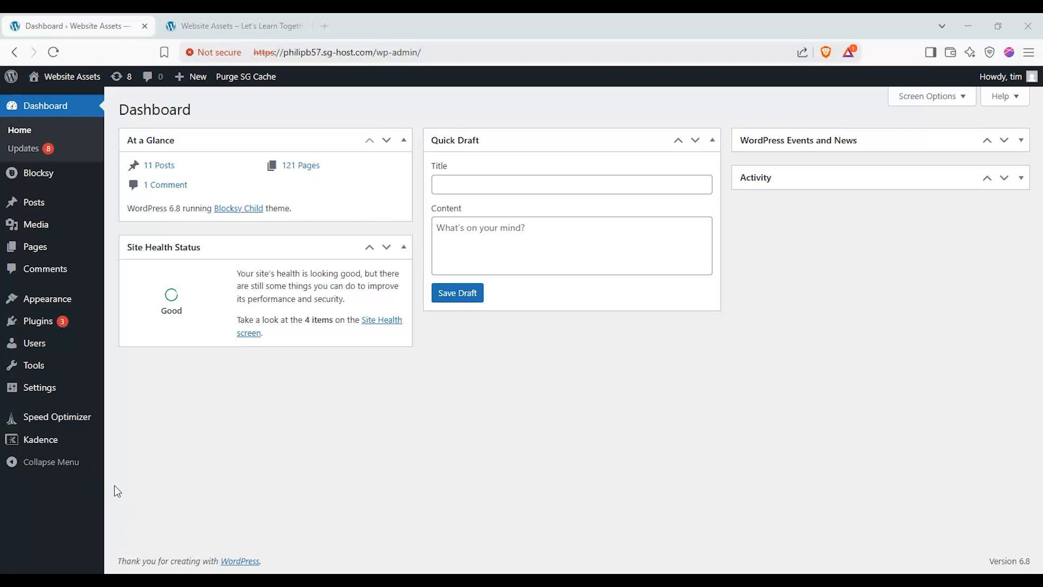
mouse_move(178, 214)
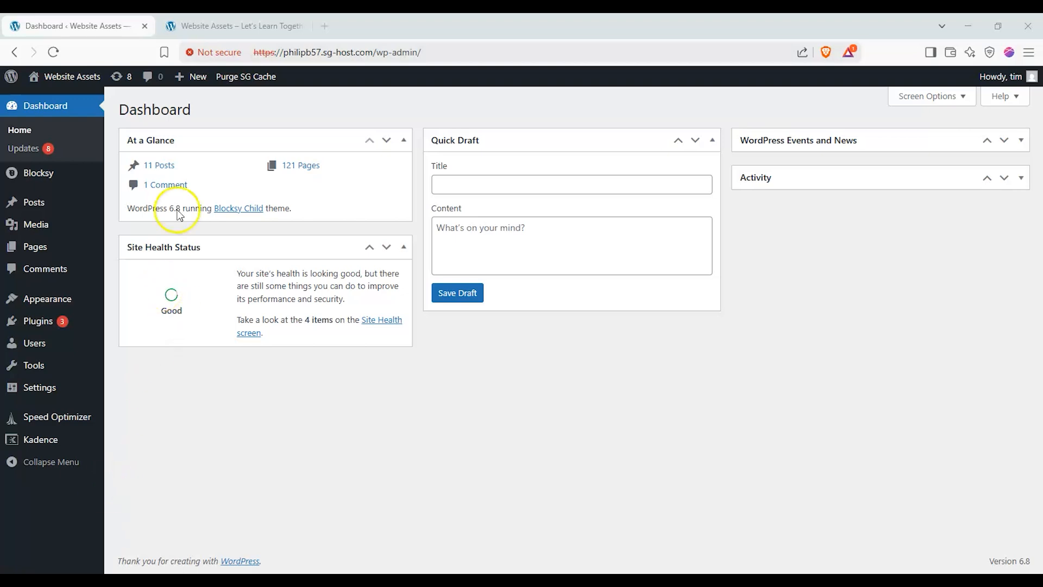
- From the dashboard, start a new blank page via Pages > Add Page
left_click(233, 26)
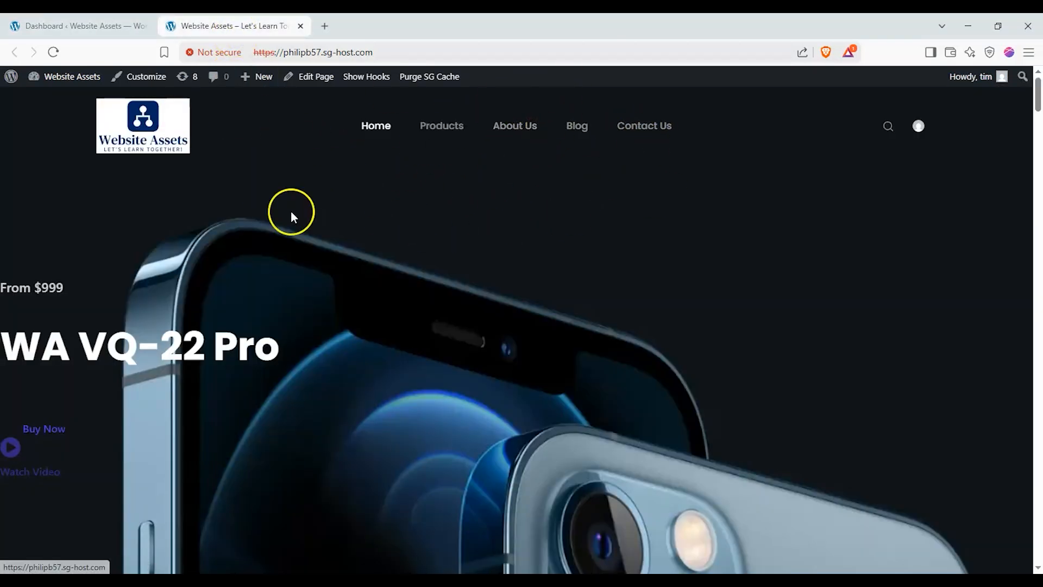
mouse_move(968, 87)
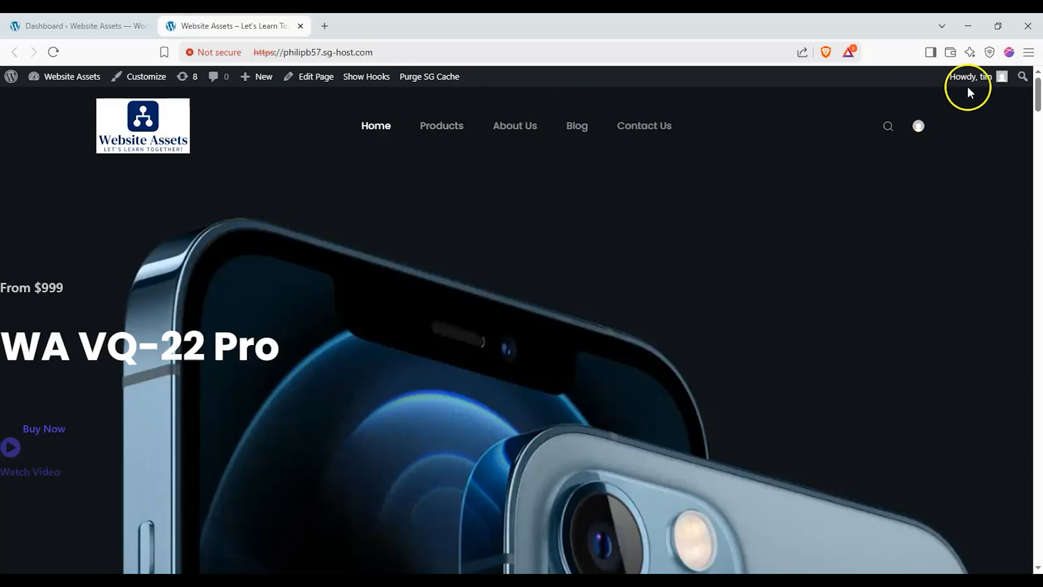
left_click(256, 76)
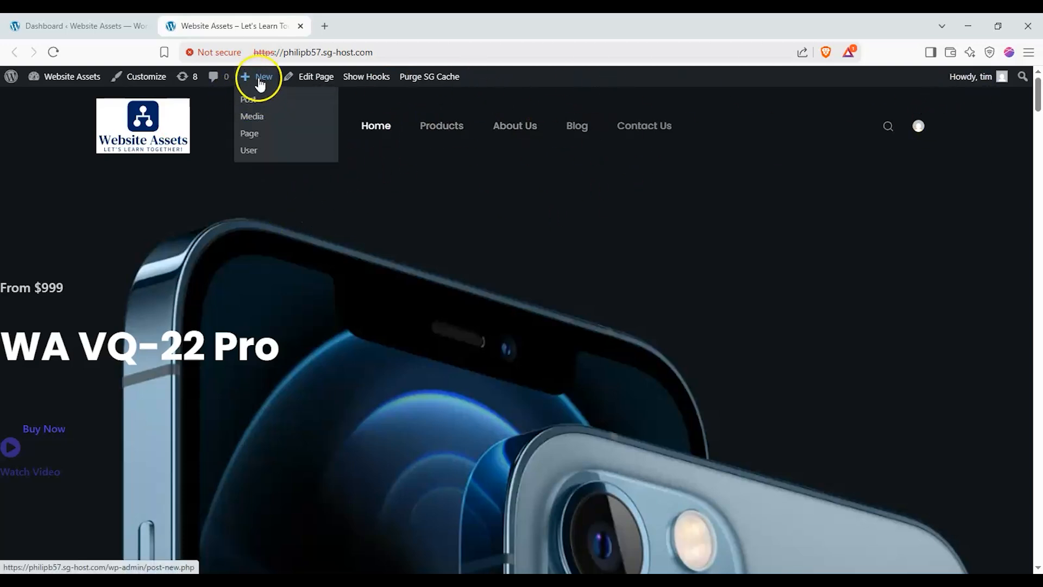
mouse_move(249, 132)
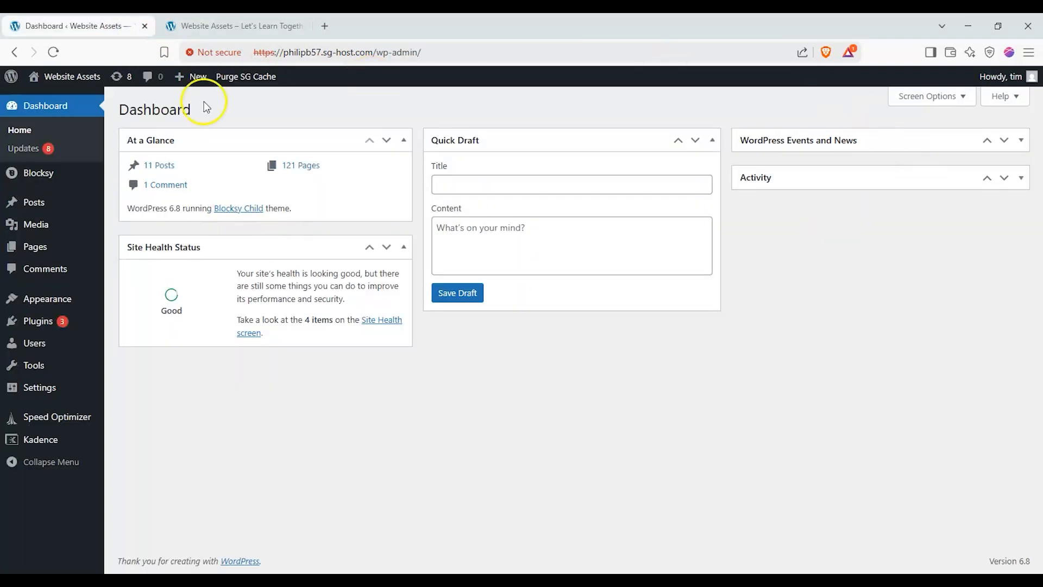
mouse_move(56, 97)
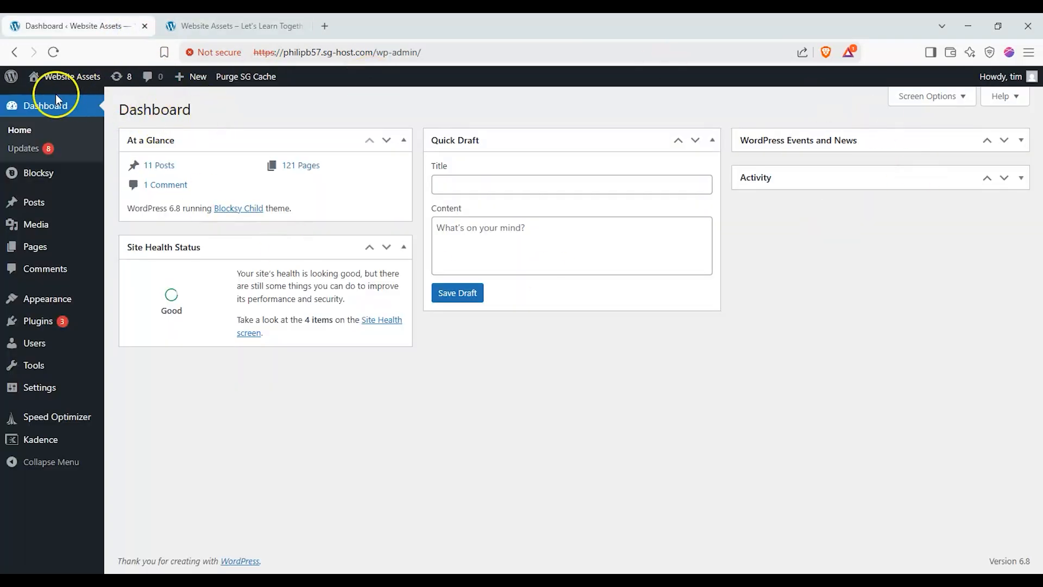
mouse_move(35, 247)
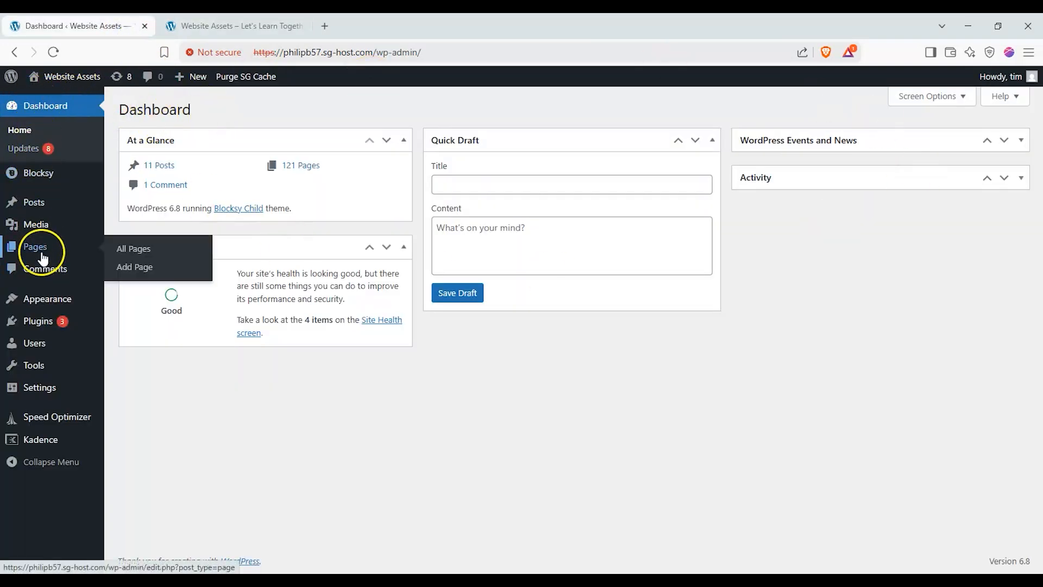
left_click(134, 268)
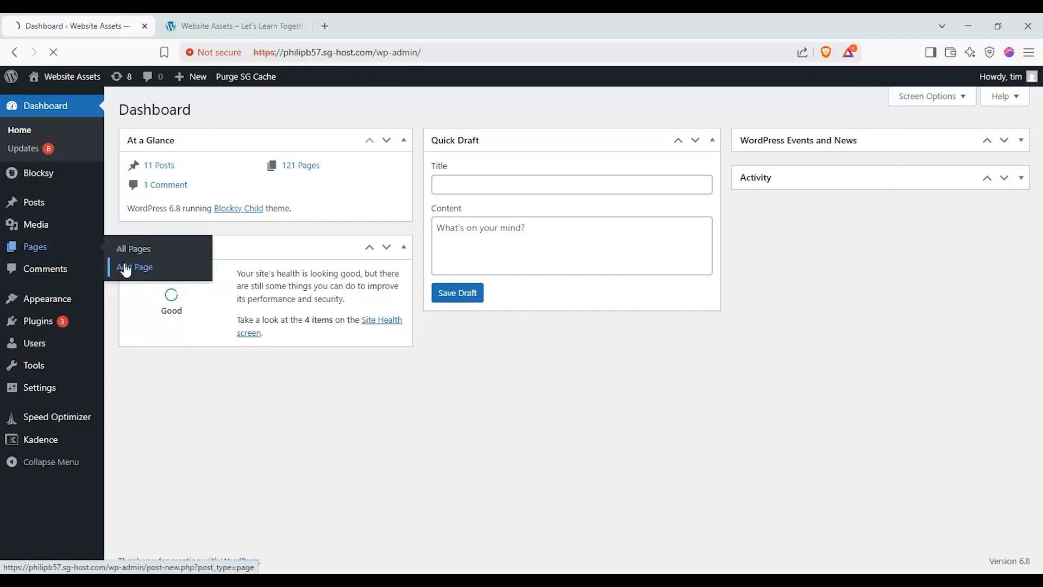
- Title the new page 'Kadence blocks: Gallery' with the Block settings tab shown
left_click(135, 267)
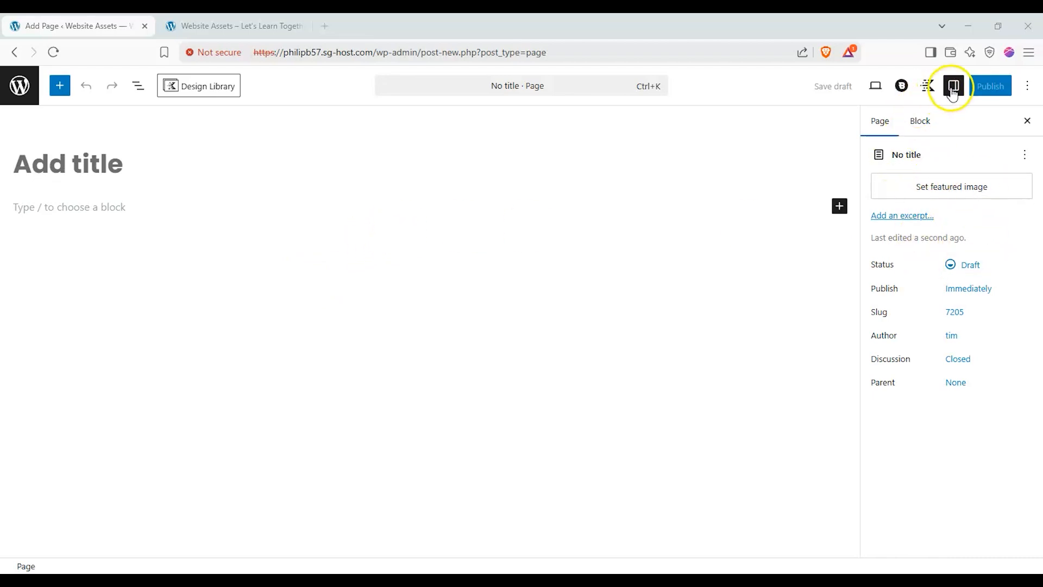
left_click(921, 120)
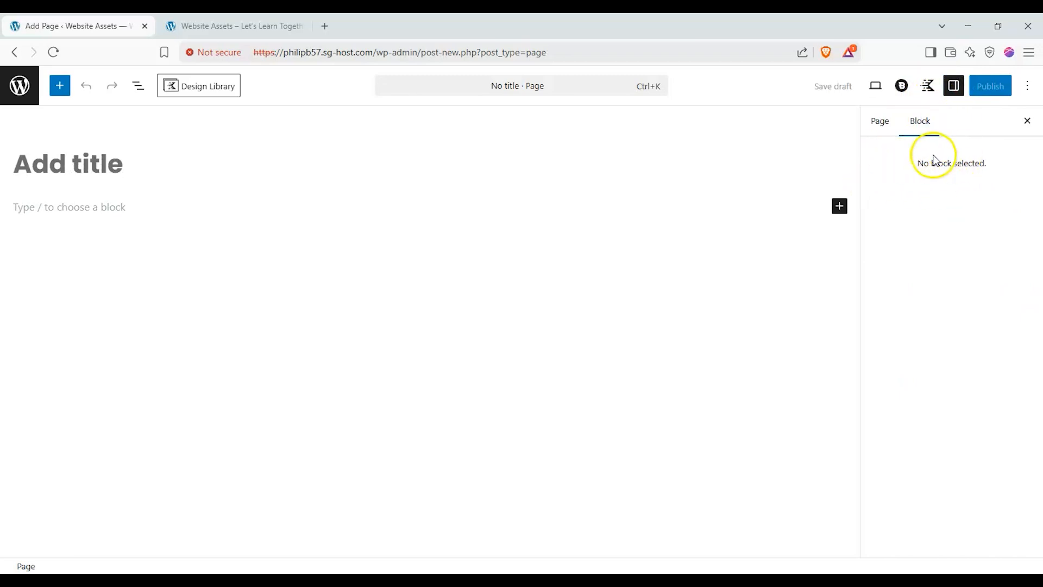
mouse_move(674, 157)
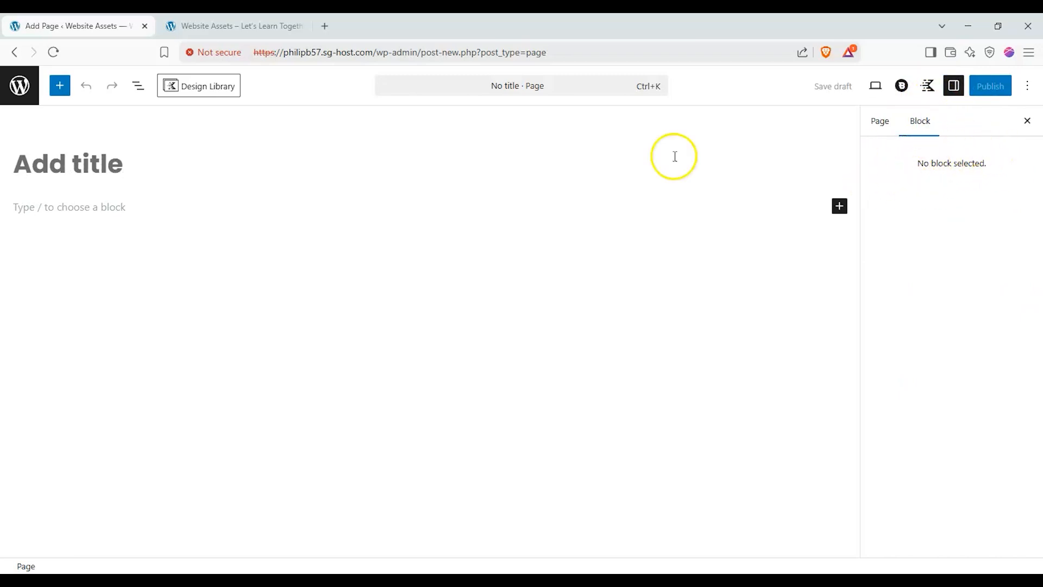
left_click(67, 164)
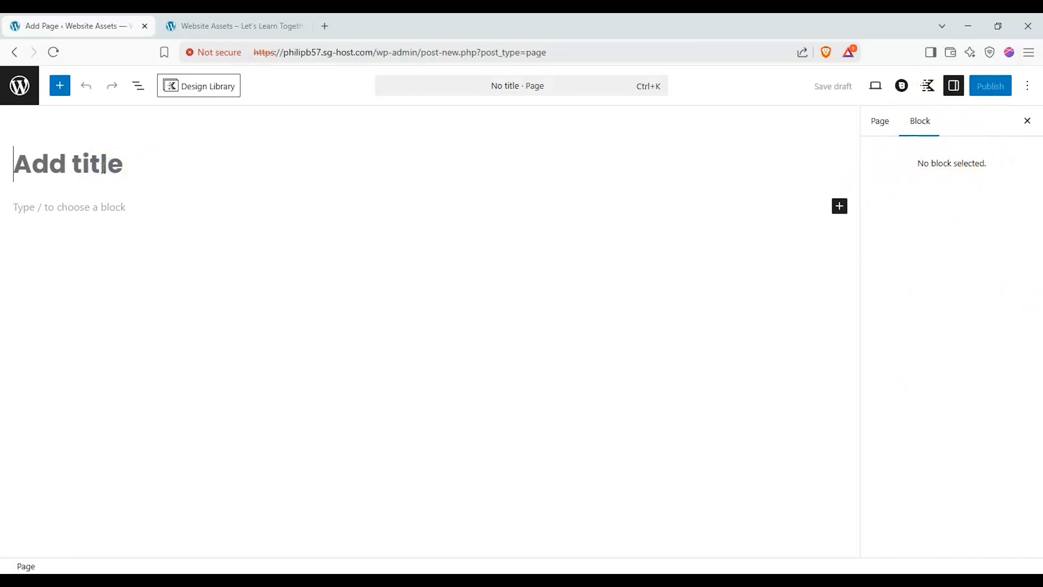
type("K")
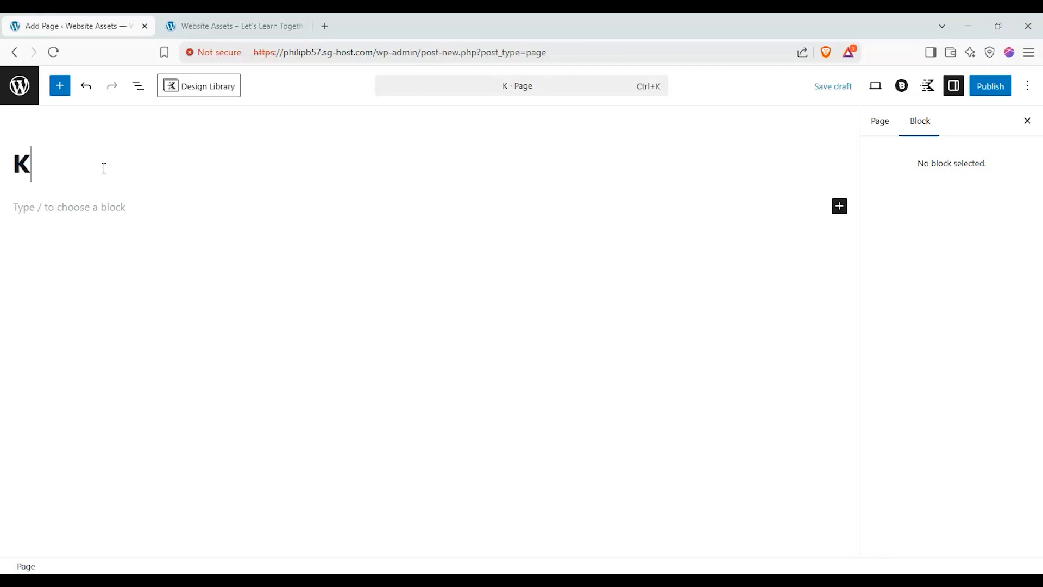
type("adence bl")
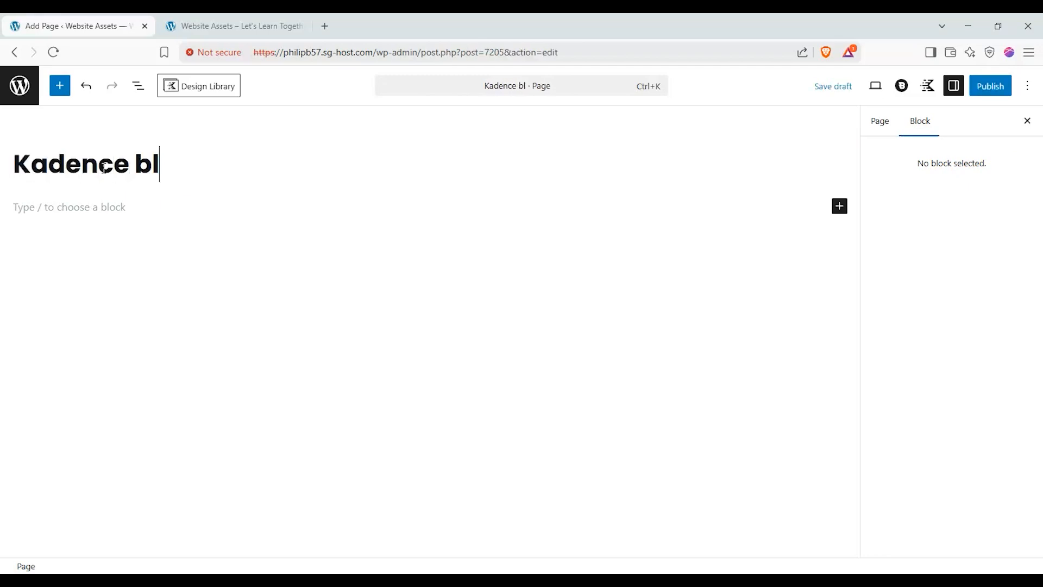
type("ocks: Galler")
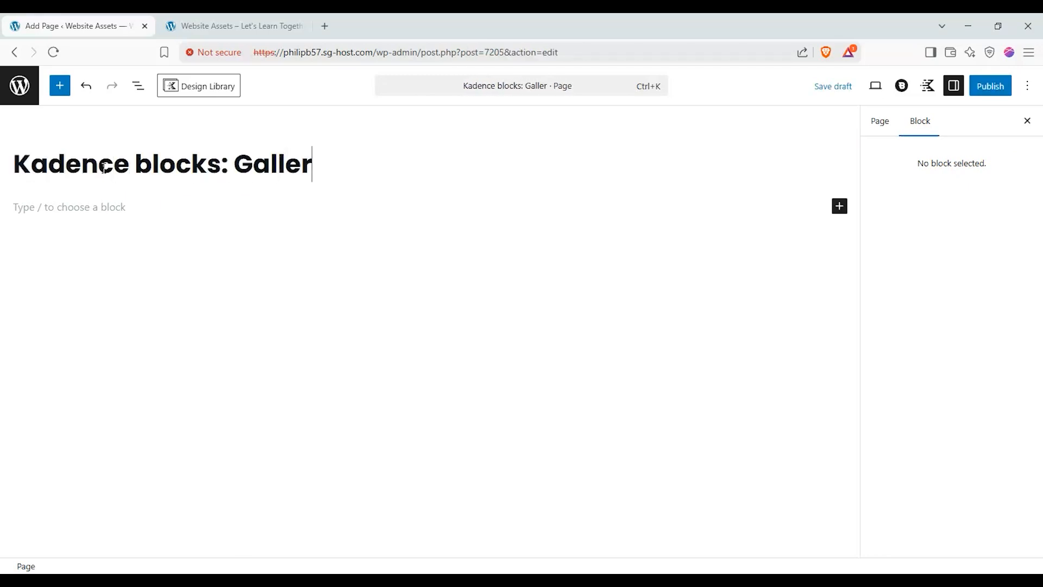
type("y")
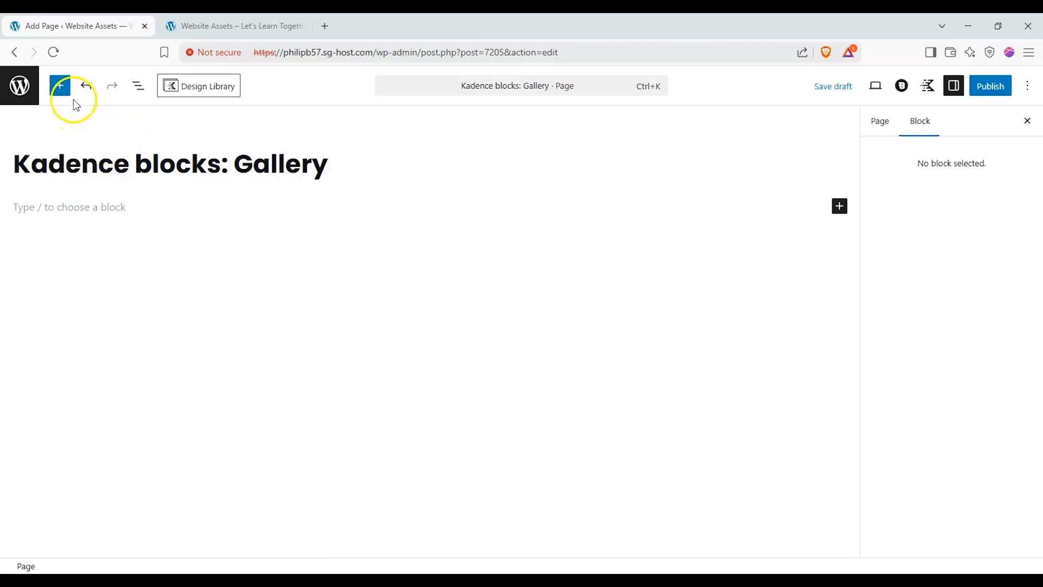
mouse_move(59, 85)
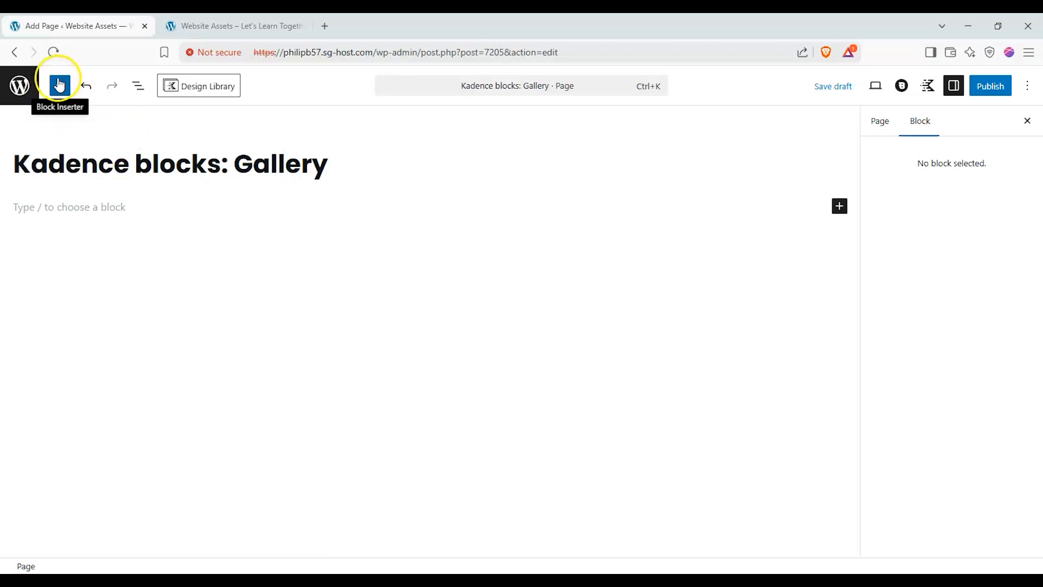
- Bring up the block library listing Kadence blocks such as Gallery (Adv)
left_click(59, 85)
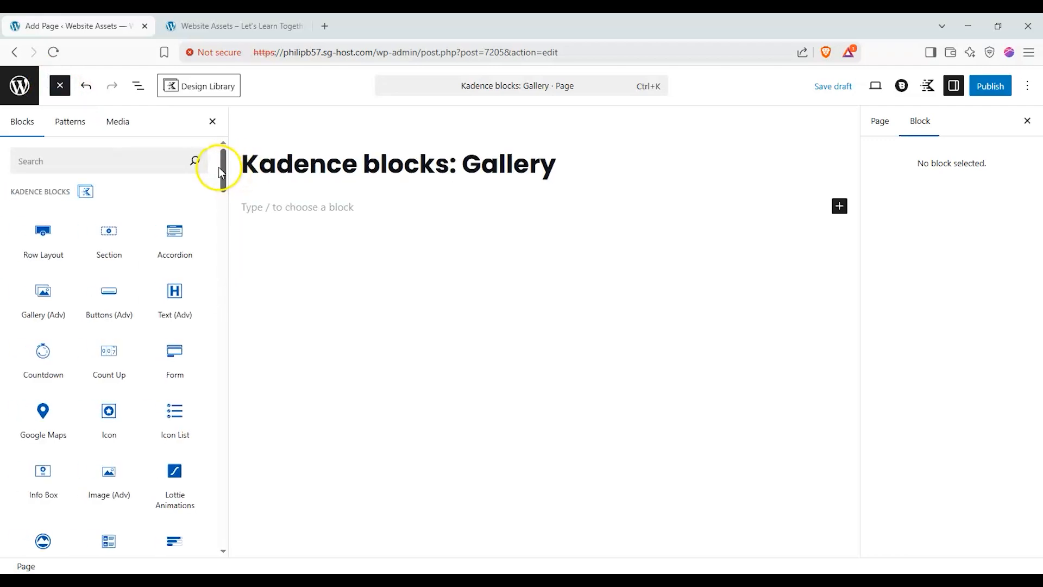
mouse_move(148, 170)
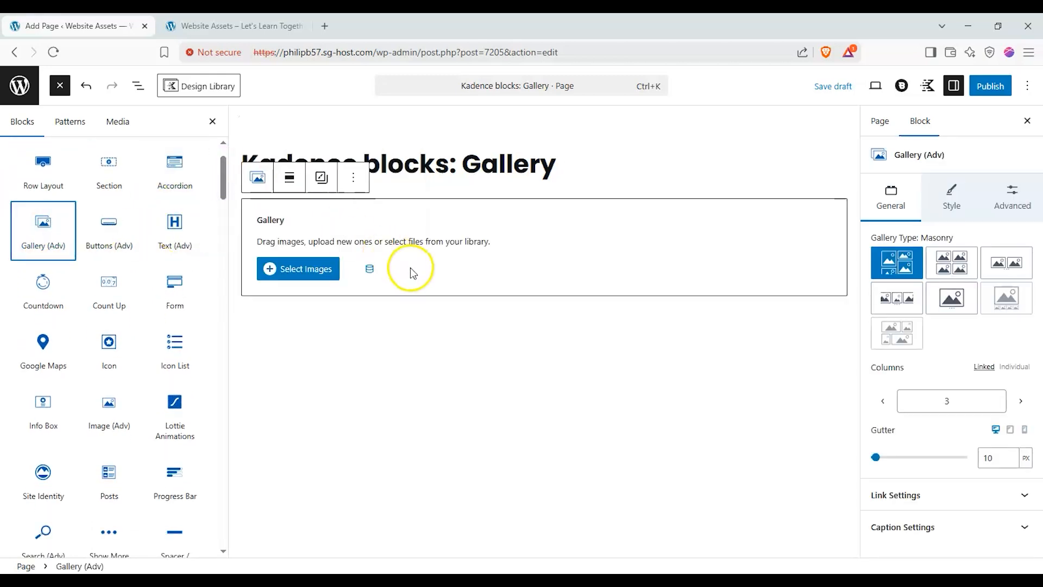
mouse_move(595, 330)
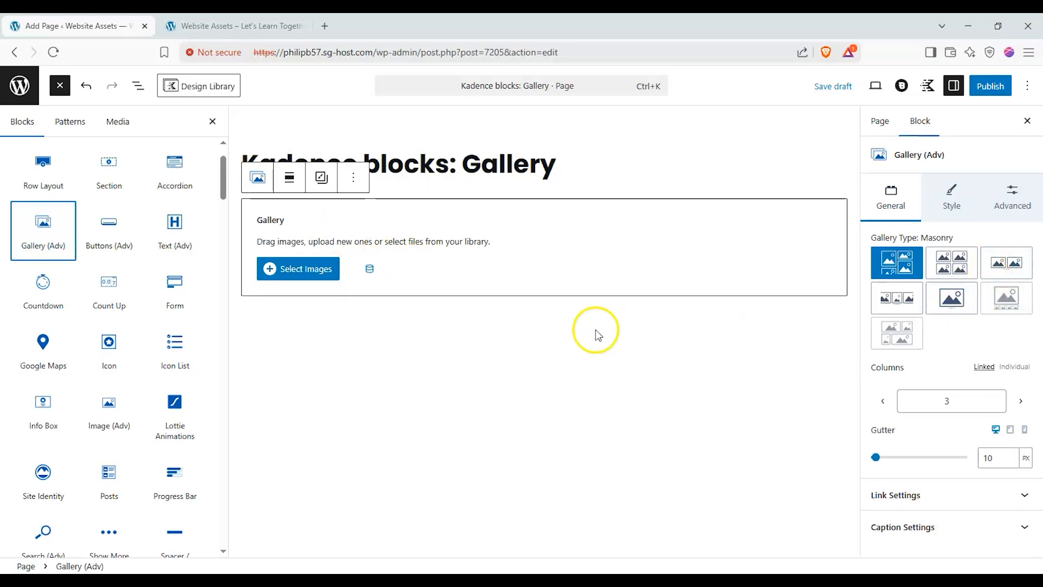
- Build the gallery from nine Flawless product images in the Media Library and check the first caption
left_click(298, 268)
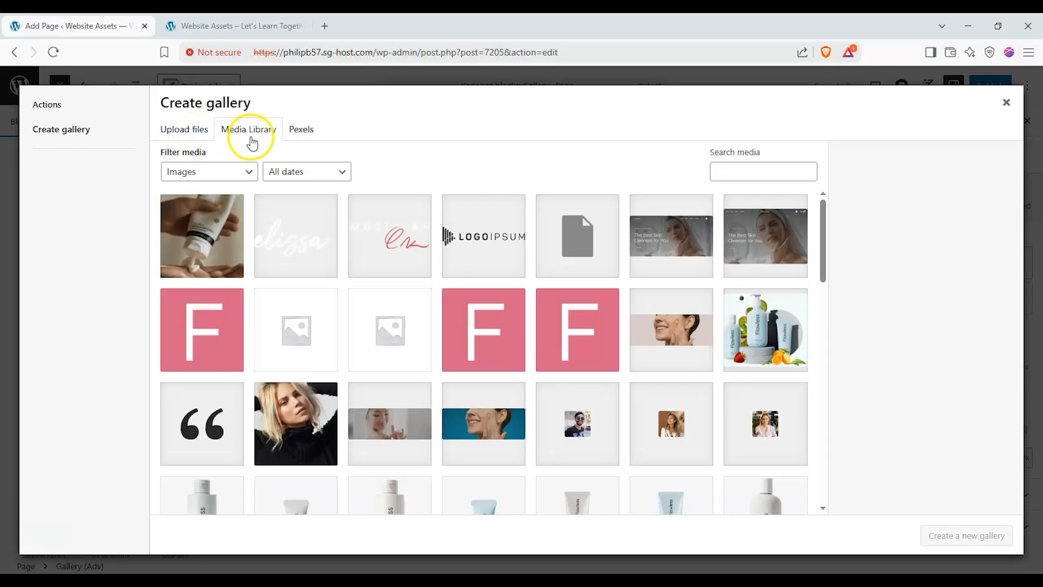
mouse_move(318, 132)
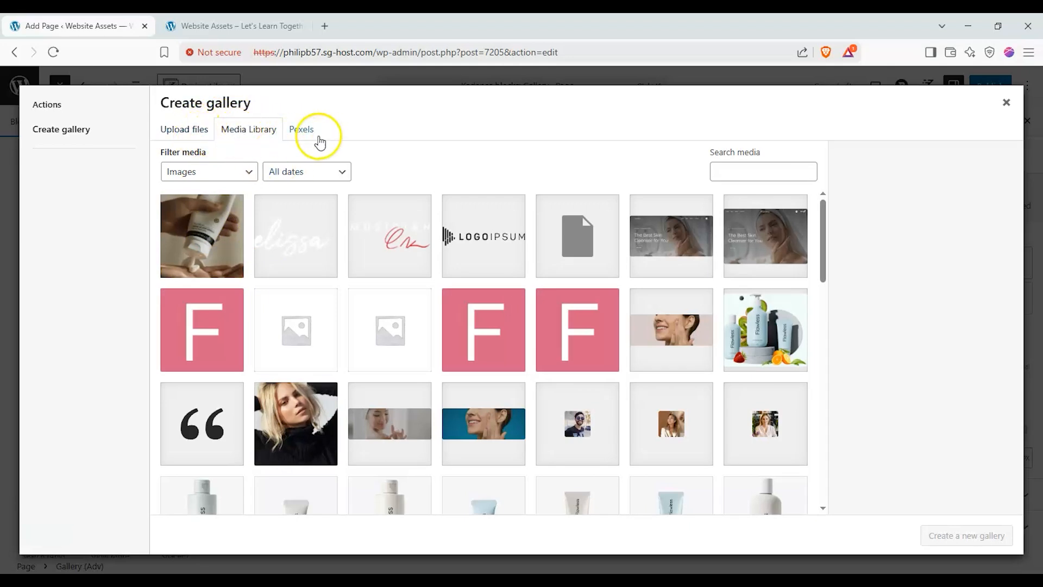
scroll("down", 3)
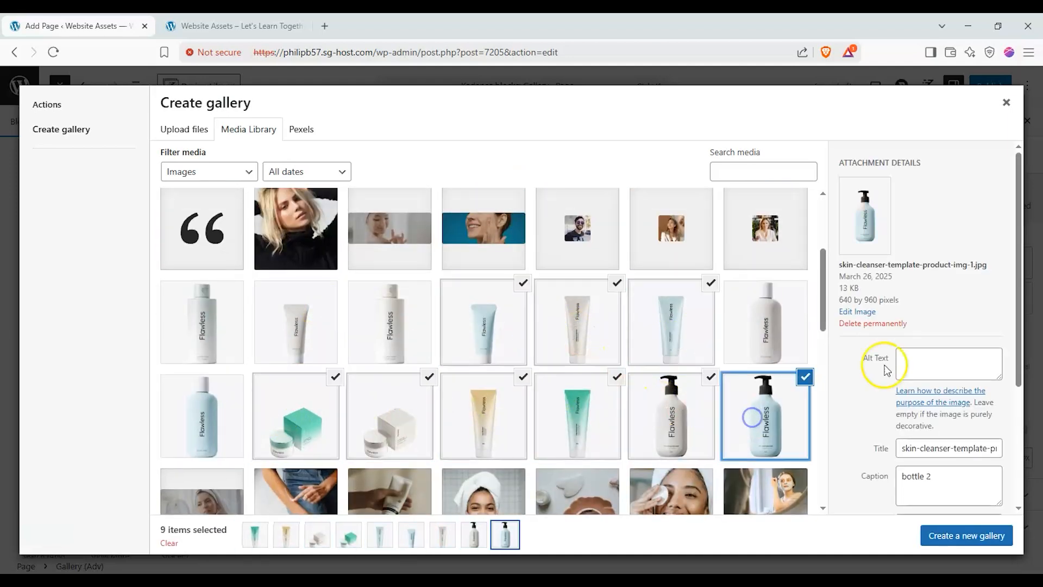
left_click(966, 536)
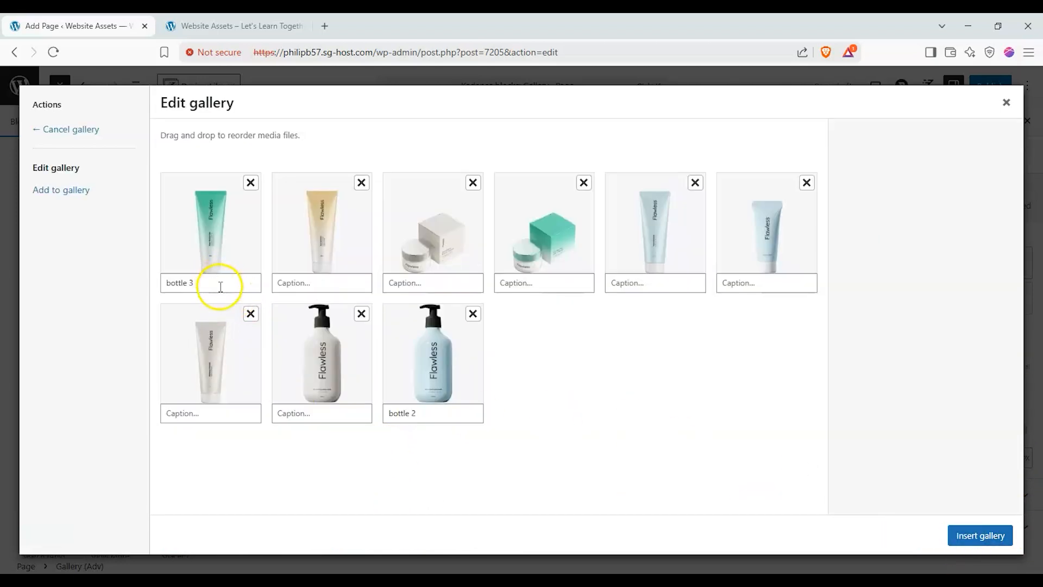
left_click(210, 230)
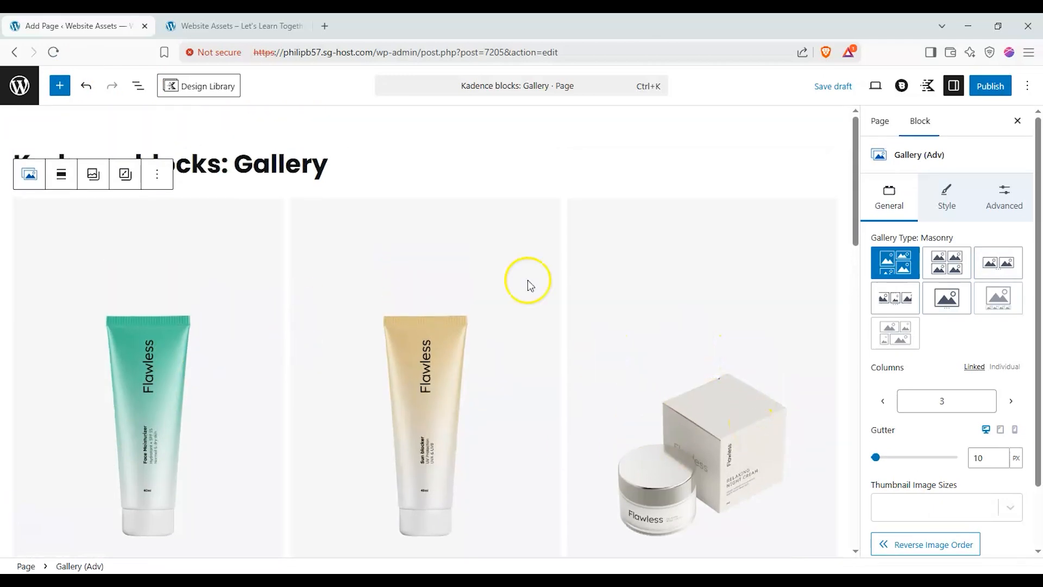
- Preview the gallery as a Grid, then as a Fluid Carousel advanced through its images
scroll("down", 3)
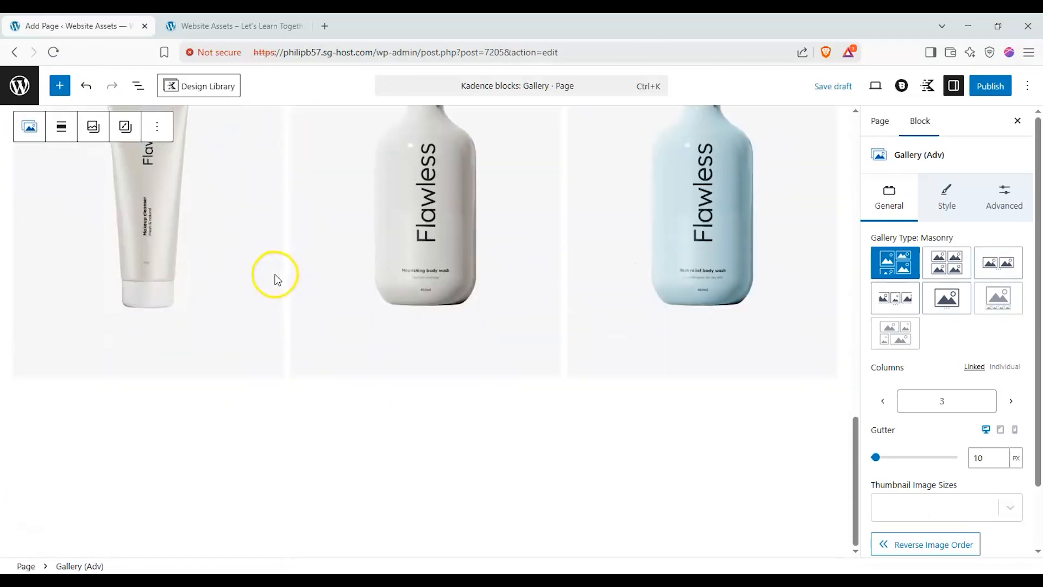
scroll("down", 3)
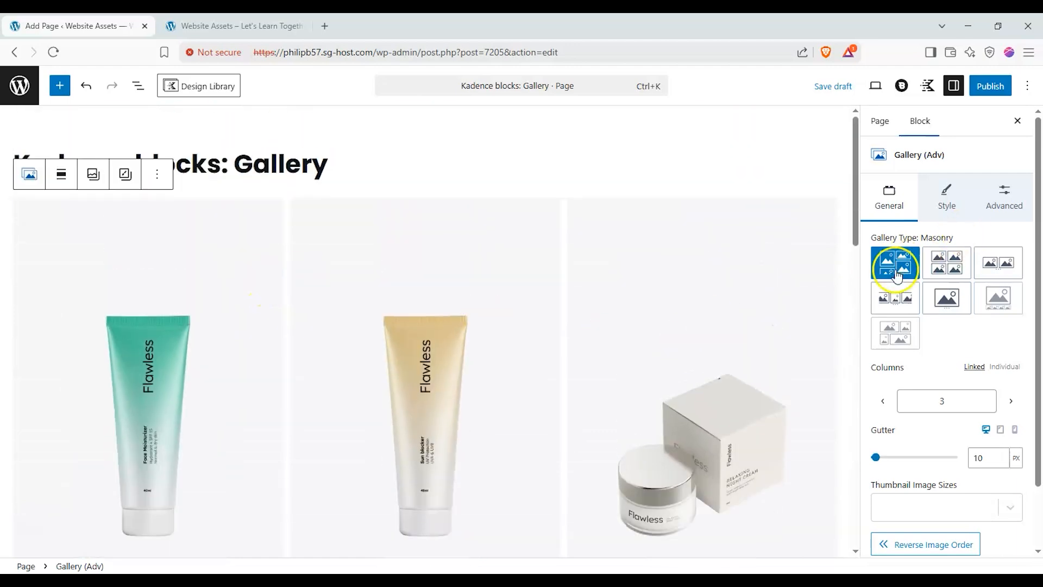
left_click(945, 262)
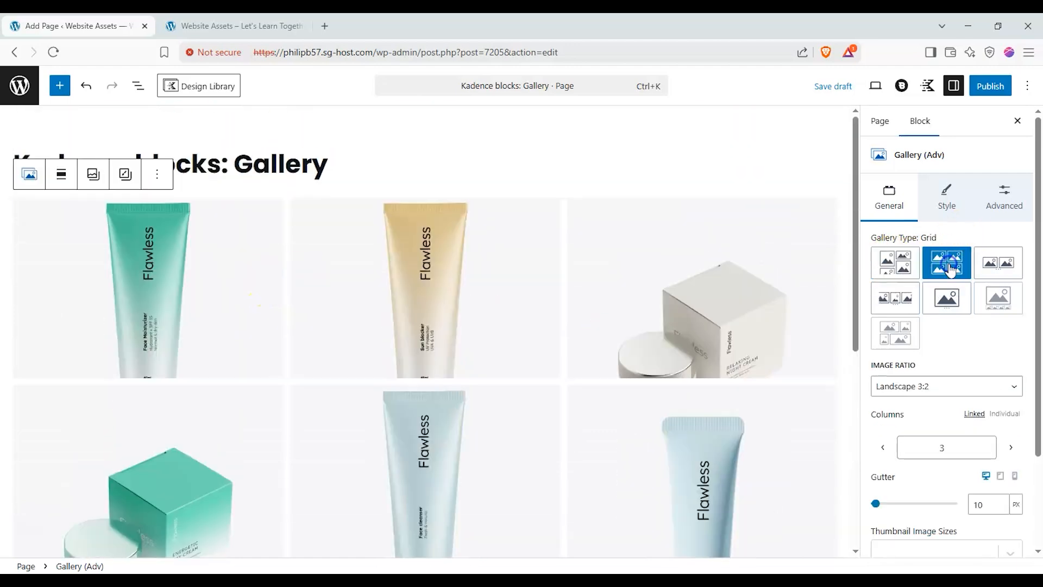
left_click(895, 262)
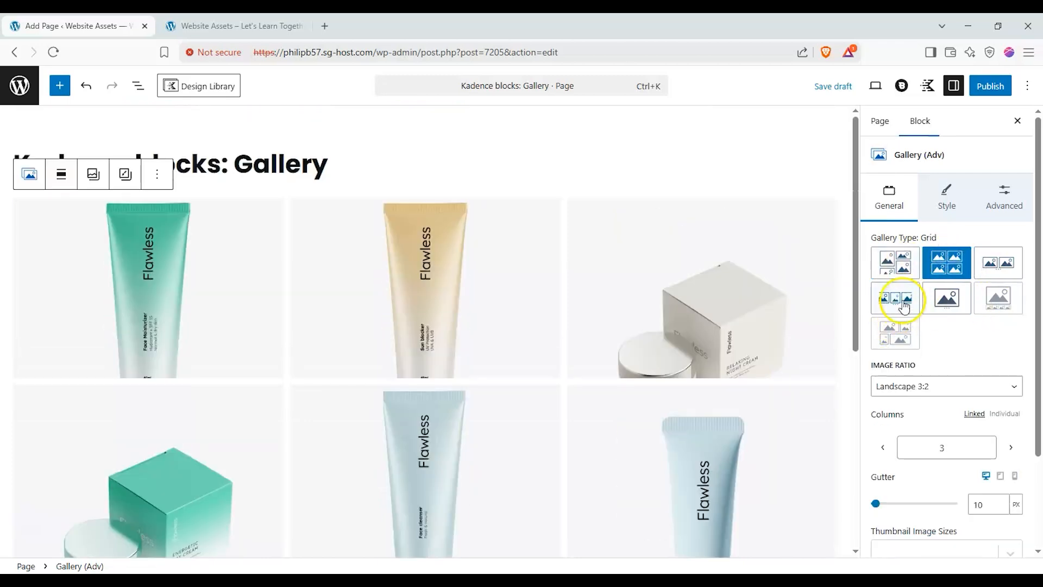
left_click(945, 298)
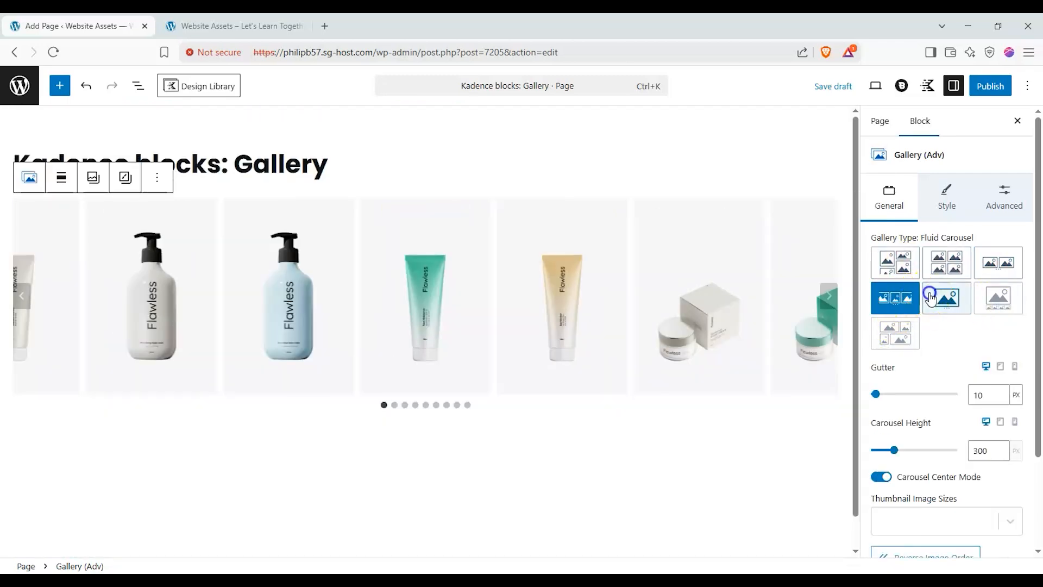
left_click(947, 298)
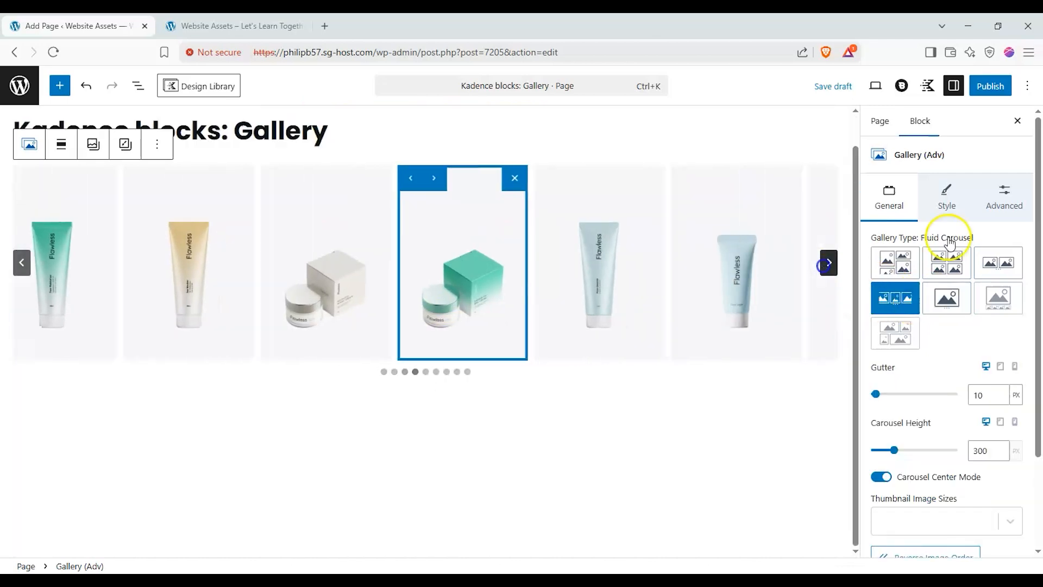
- Preview the standard Carousel and Masonry layouts with individual column counts per screen size
left_click(998, 262)
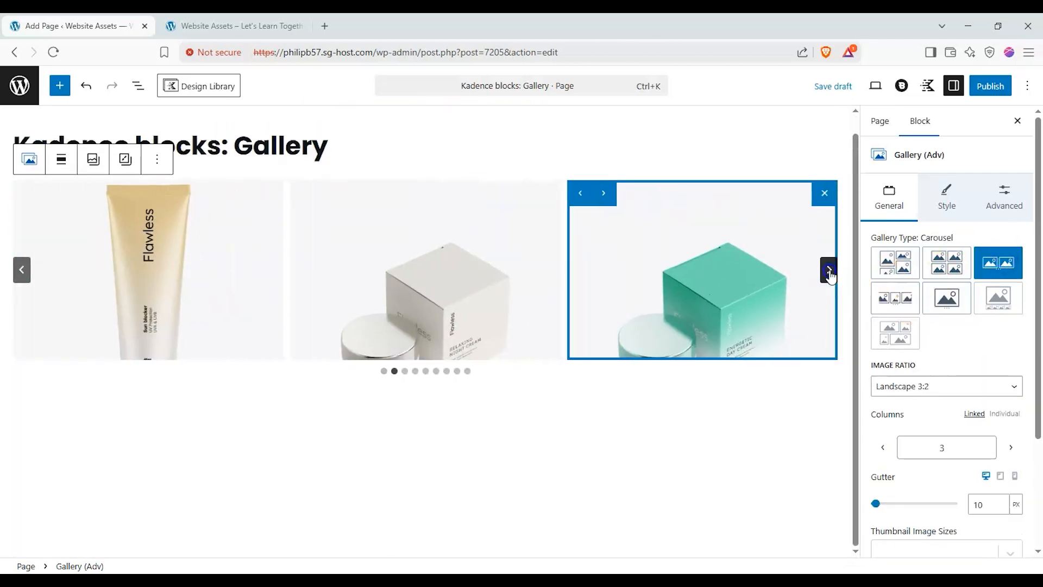
left_click(895, 298)
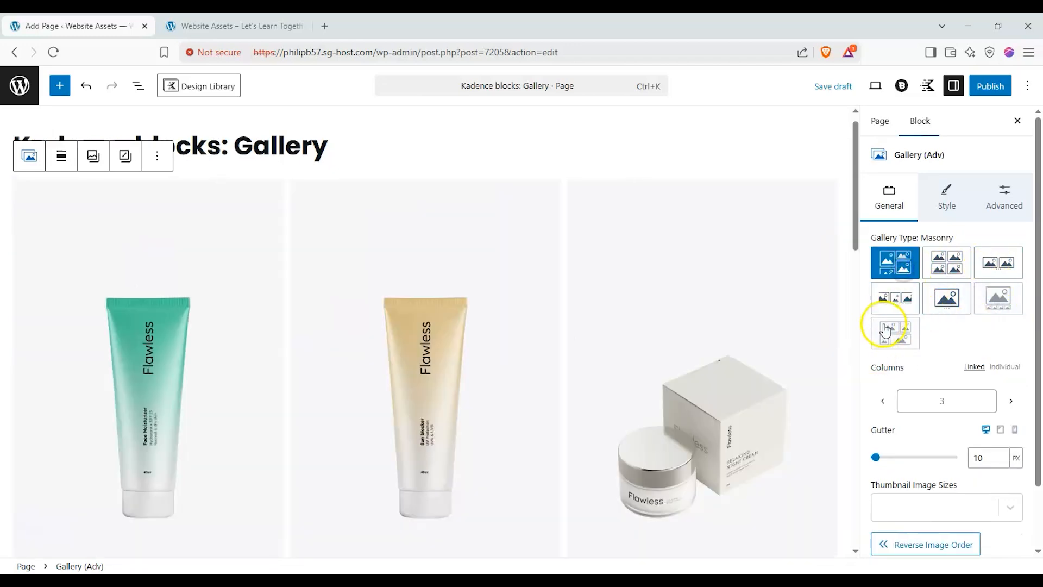
left_click(1003, 366)
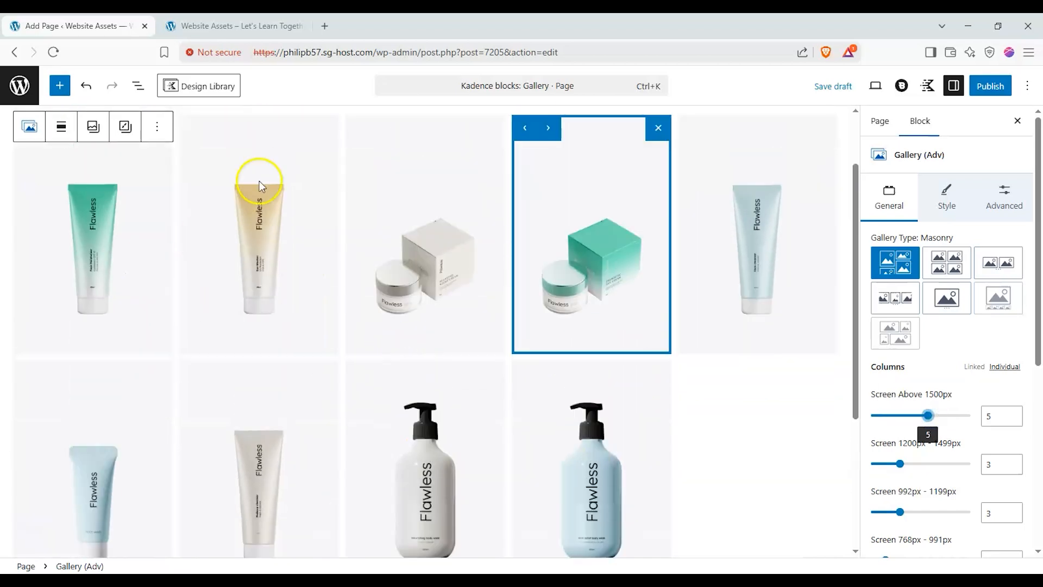
mouse_move(459, 241)
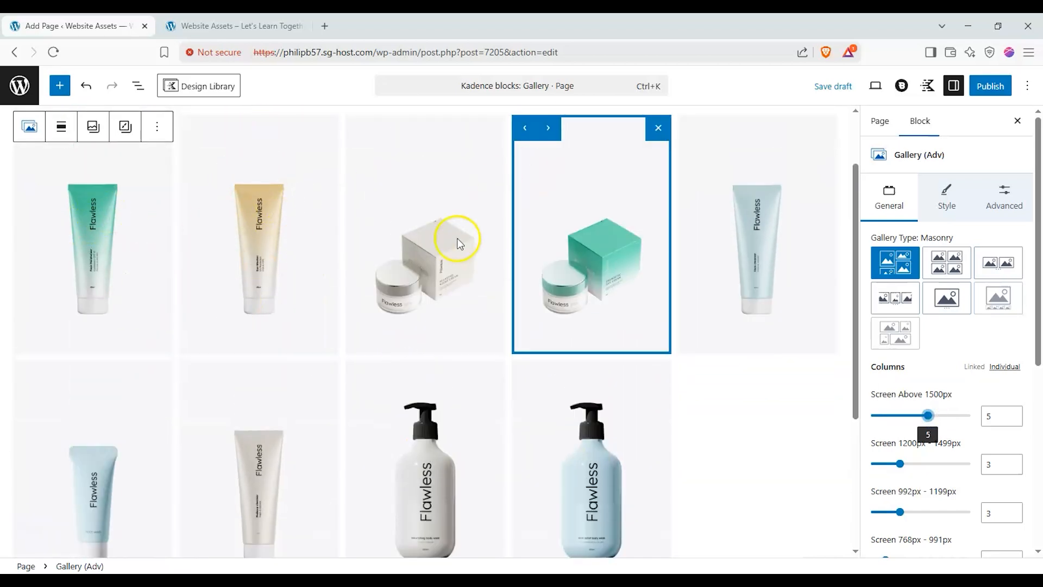
scroll("down", 3)
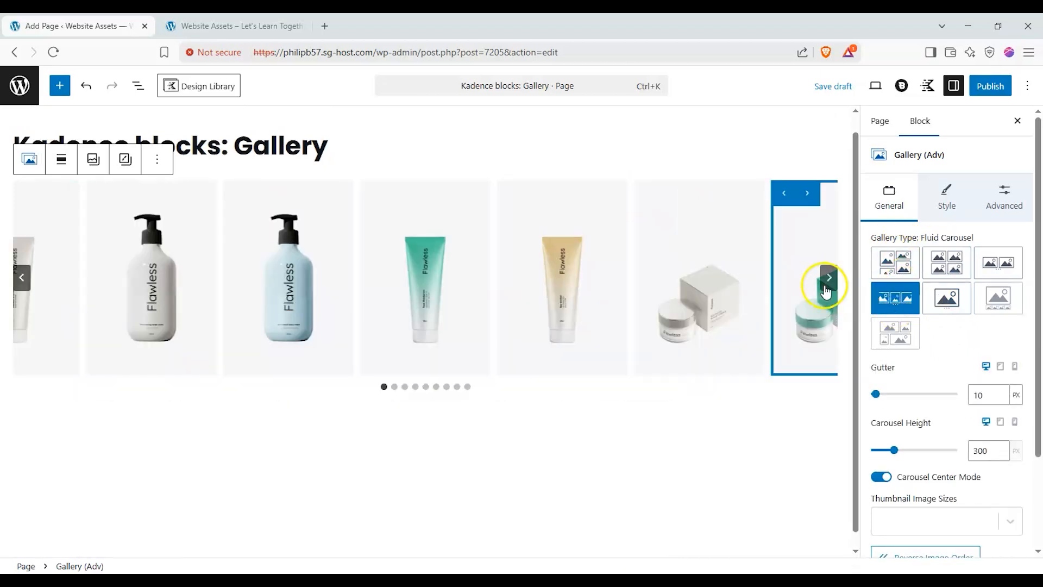
- Widen the fluid carousel gutter to 39 px, after a brief detour to the grid layout
left_click(829, 286)
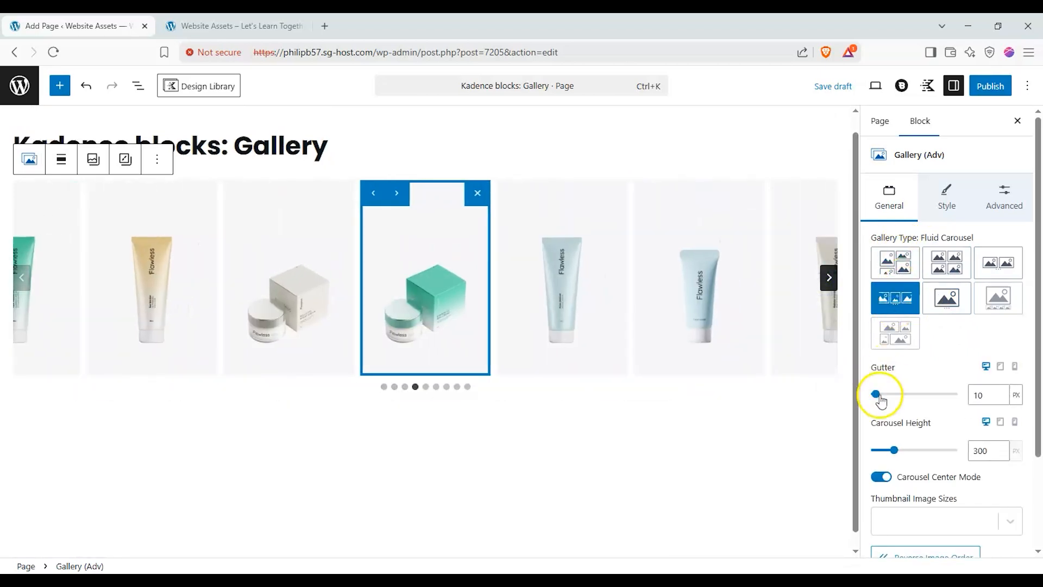
left_click_drag(874, 394, 892, 393)
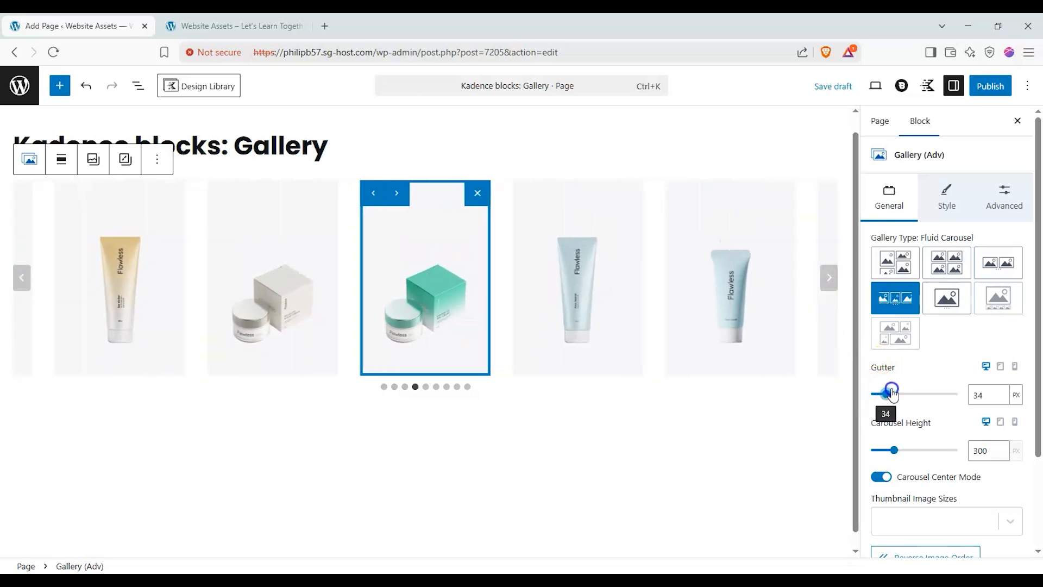
left_click(946, 262)
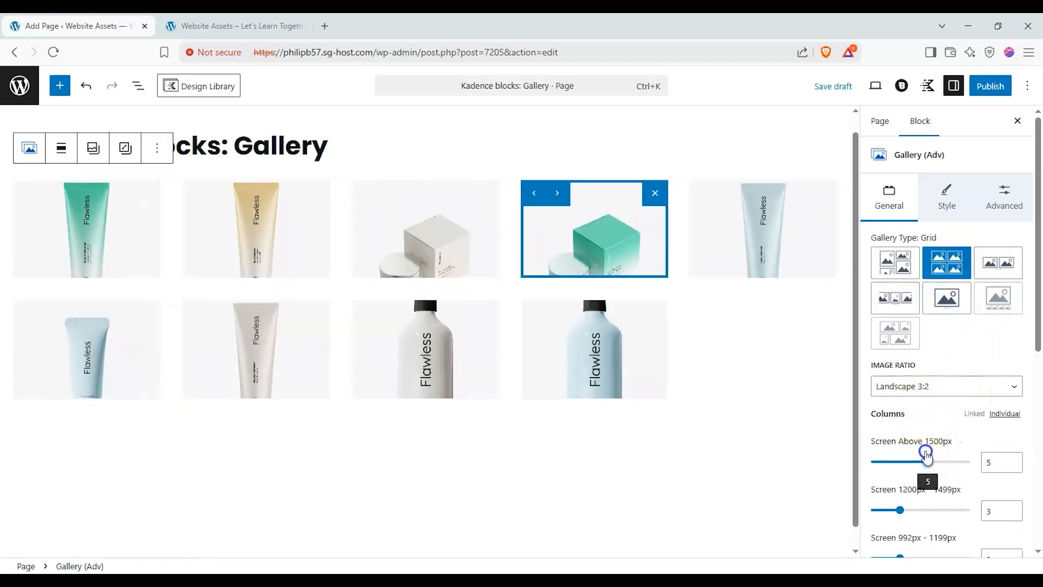
scroll("down", 3)
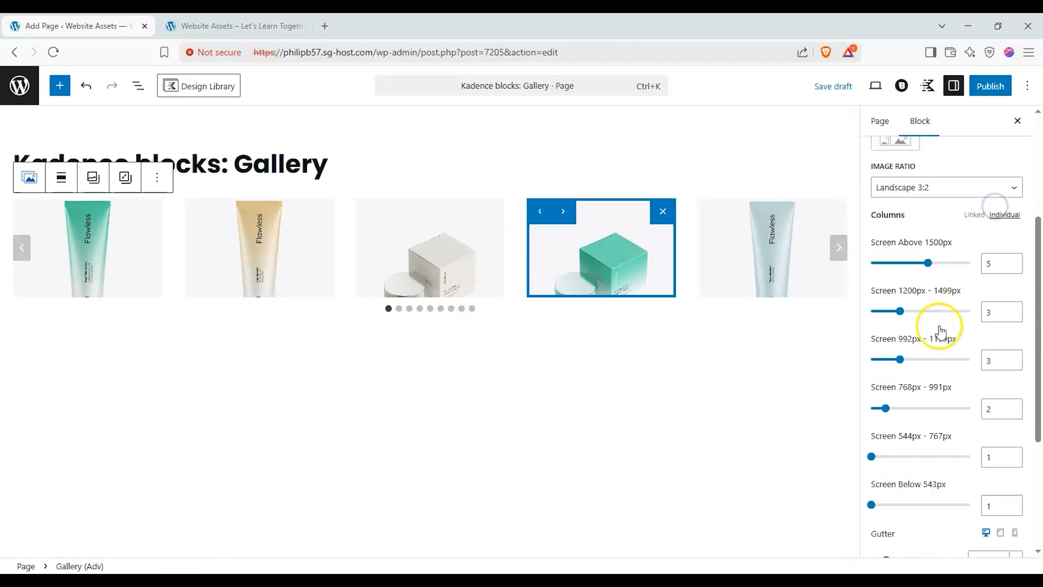
left_click(945, 250)
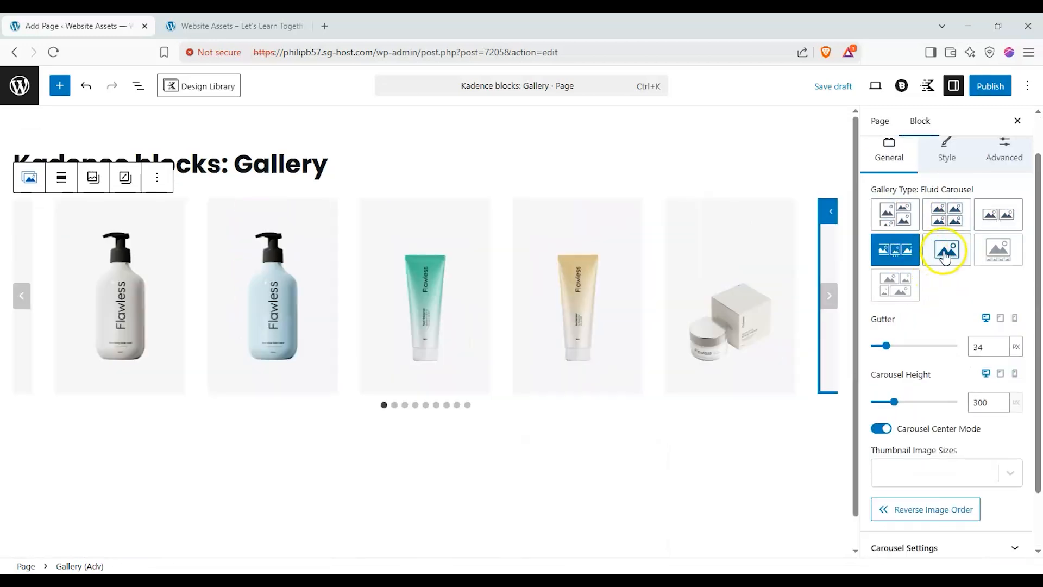
left_click_drag(884, 346, 893, 345)
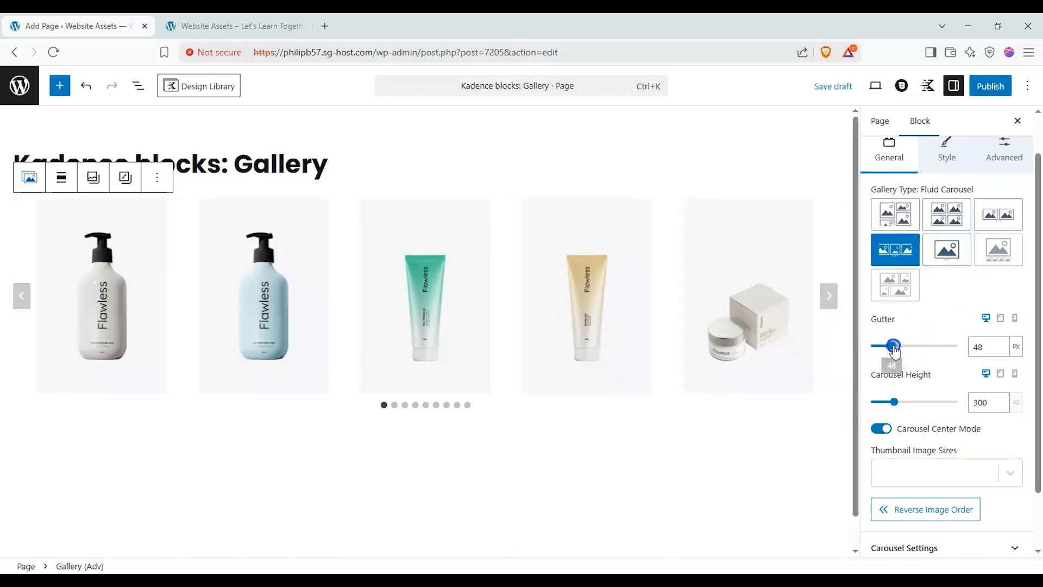
- Set Carousel Height to 278, keep Center Mode on, and reverse the image order
left_click_drag(885, 401, 906, 401)
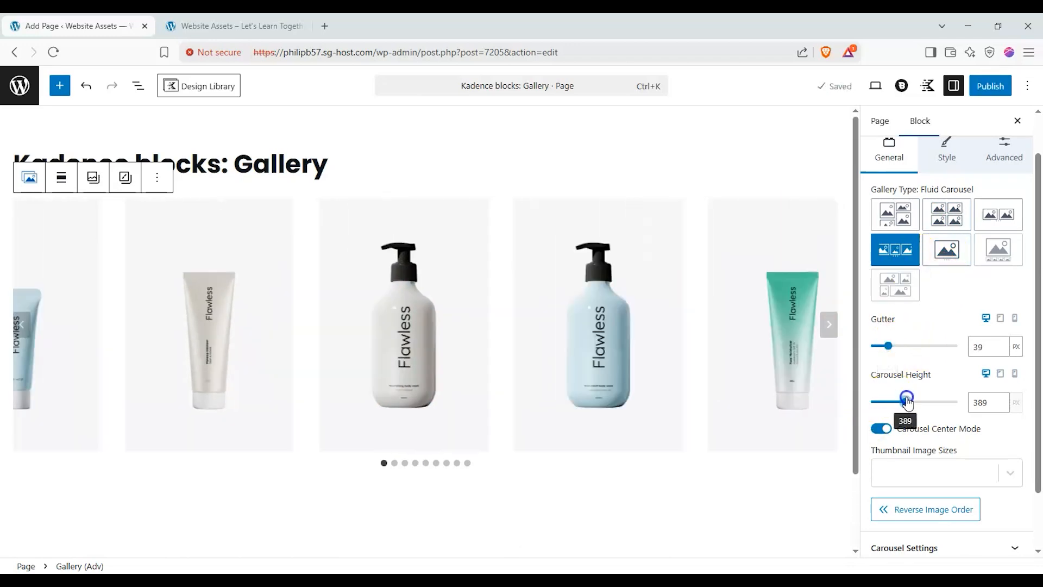
left_click_drag(906, 402, 890, 401)
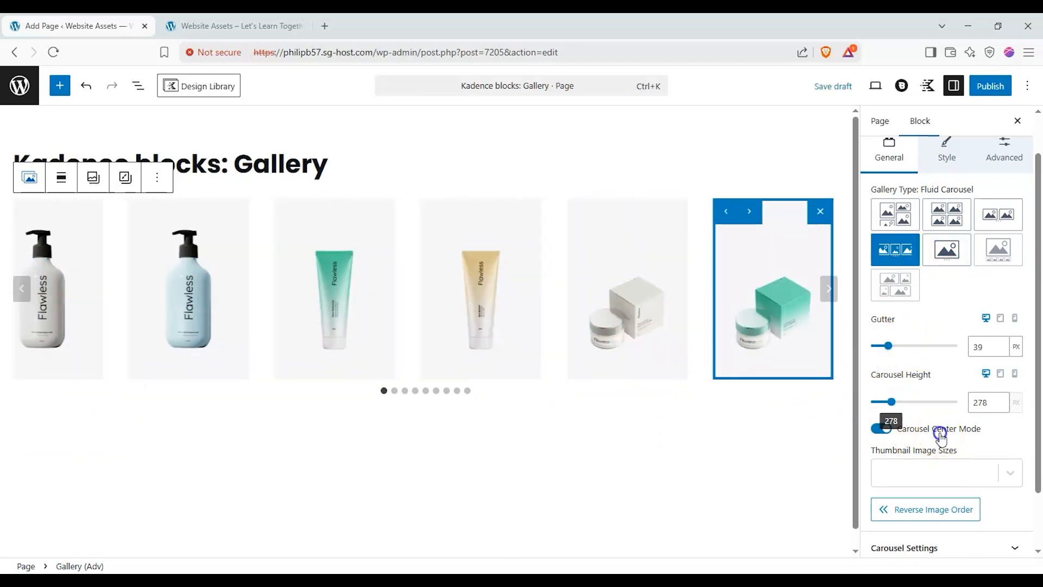
left_click(882, 428)
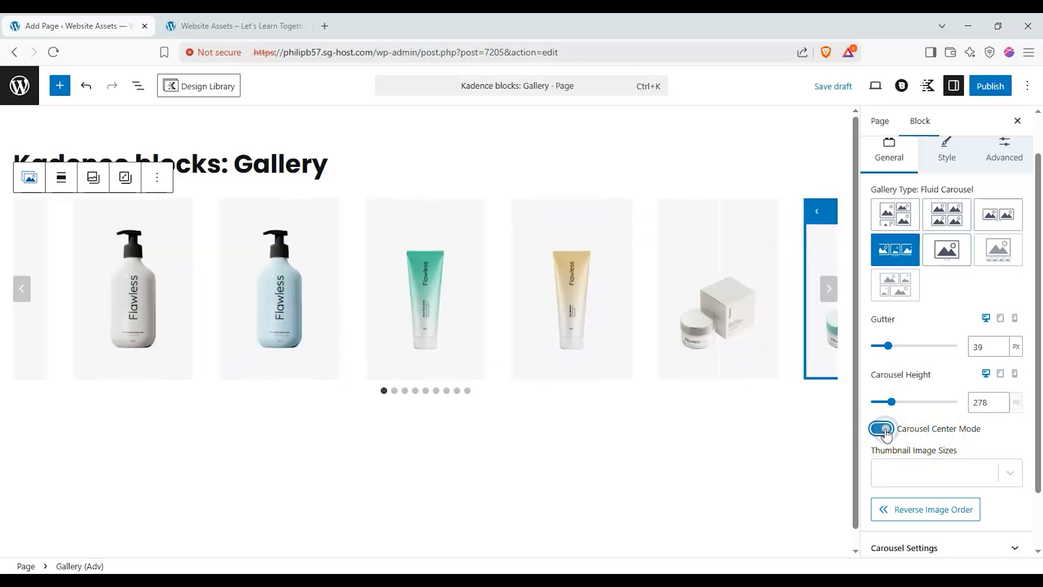
left_click(879, 428)
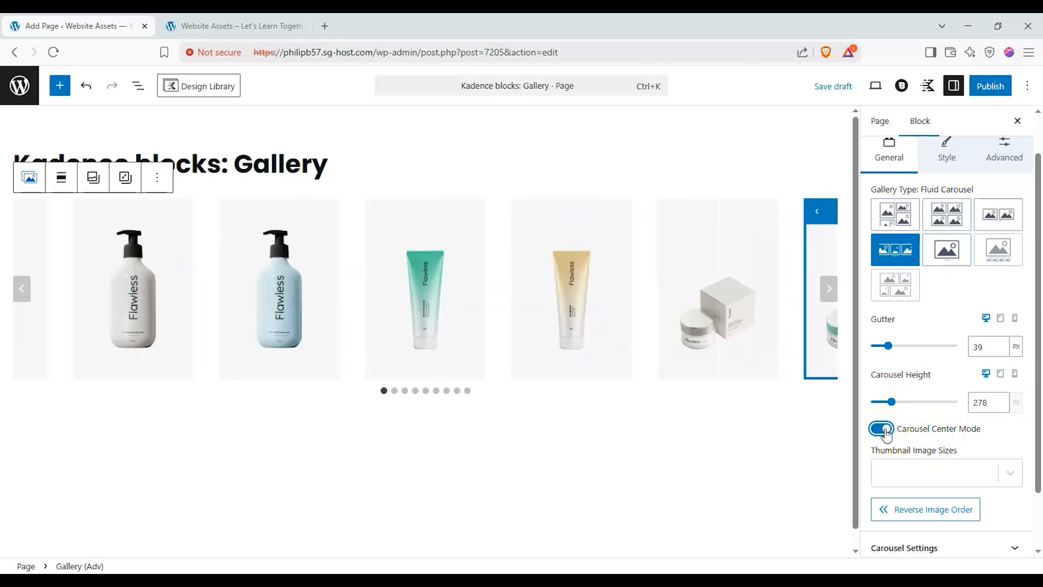
scroll("down", 3)
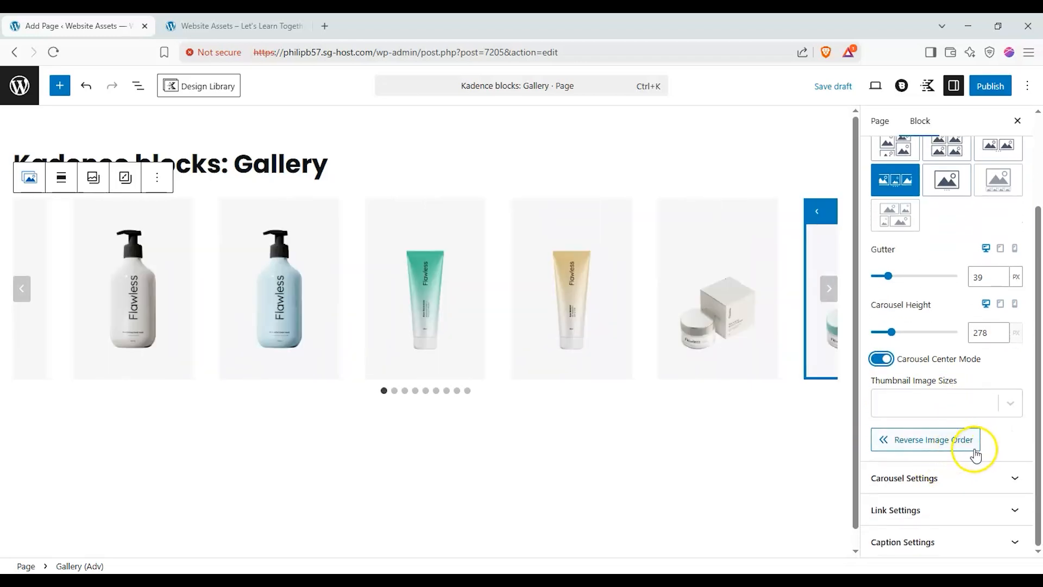
left_click(928, 439)
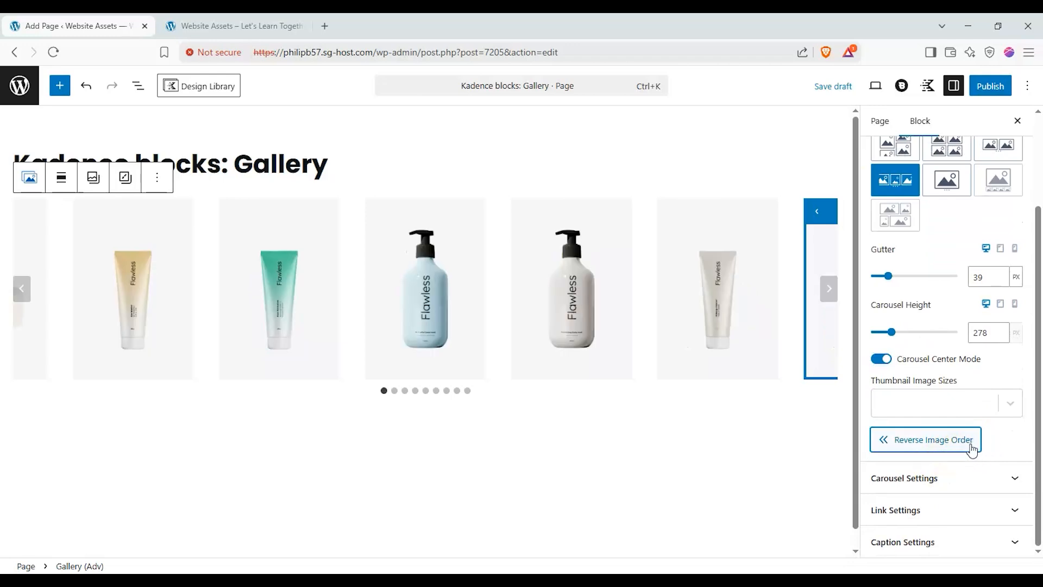
- In Carousel Settings, try autoplay then leave it off, and set transition speed to 2600
left_click(903, 478)
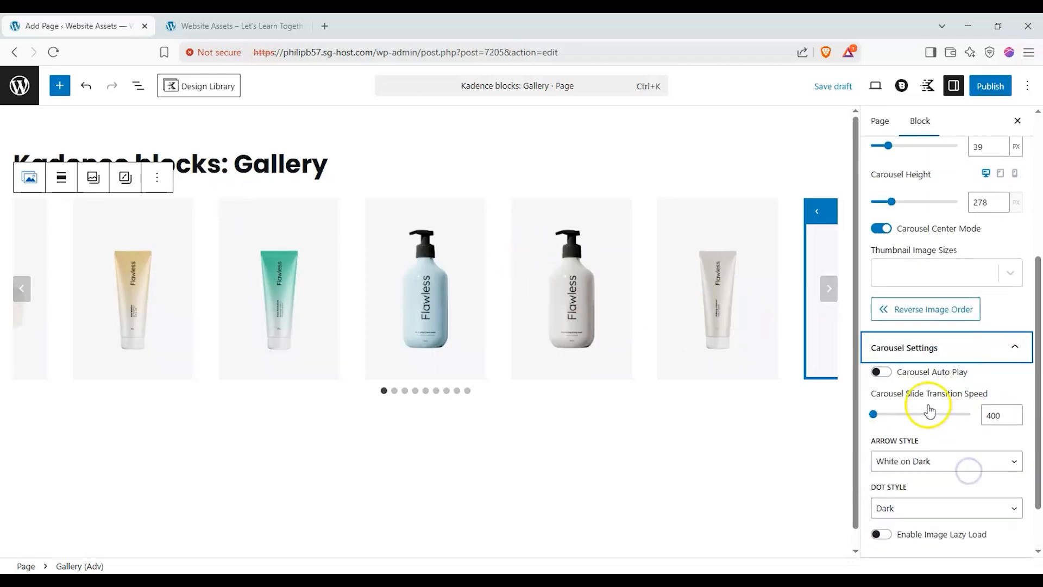
left_click(880, 372)
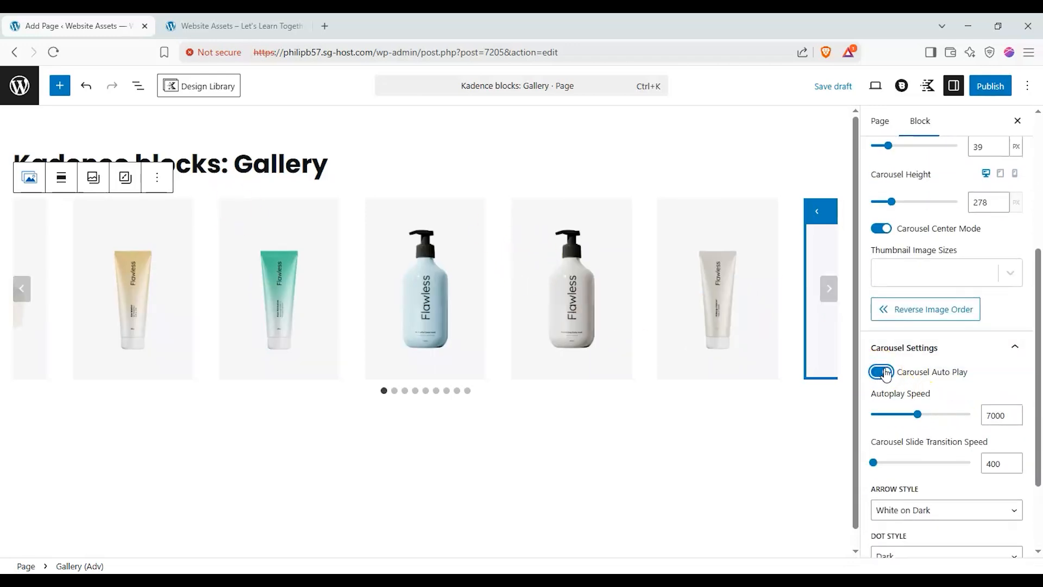
left_click_drag(872, 462, 927, 462)
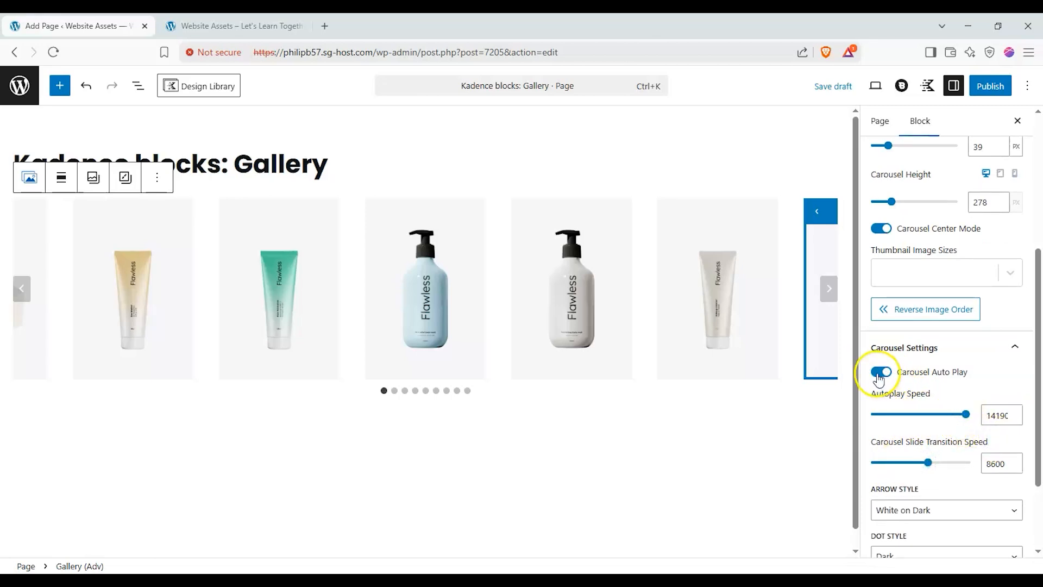
left_click(879, 372)
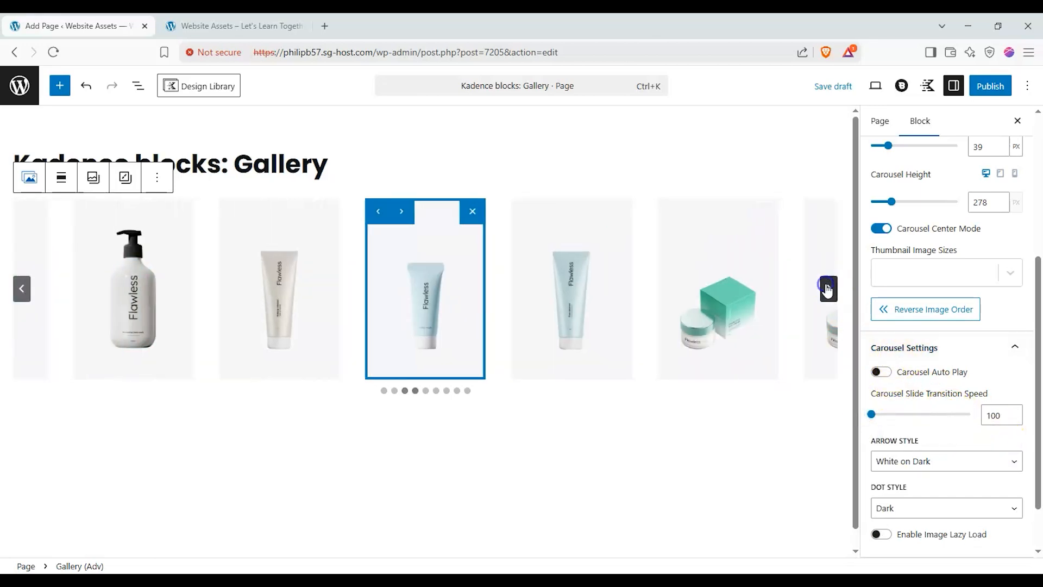
left_click_drag(871, 414, 888, 414)
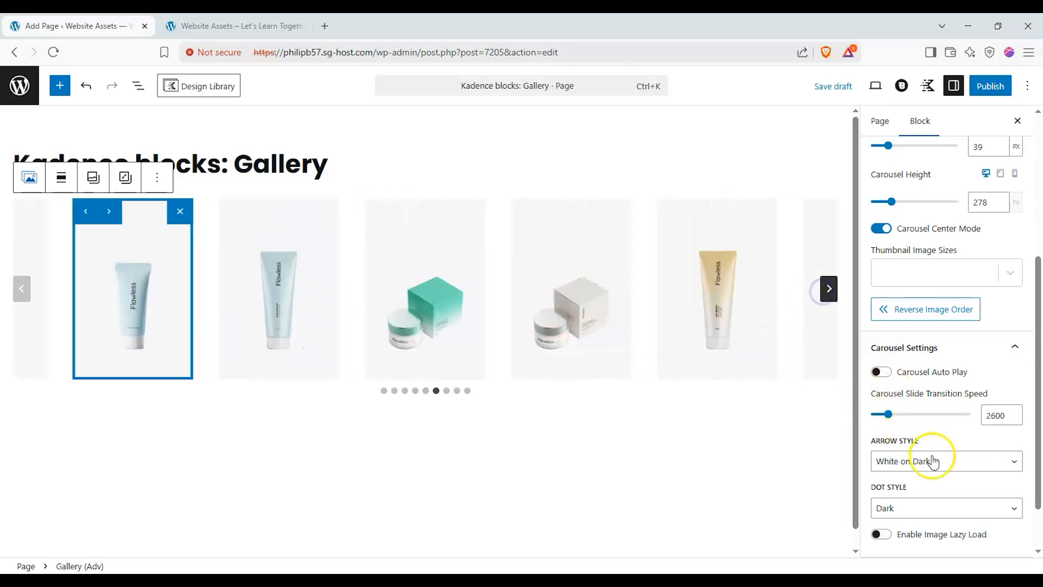
- Make the arrows Outline Black and the dots Outline Dark, then review the image link choices
left_click(944, 461)
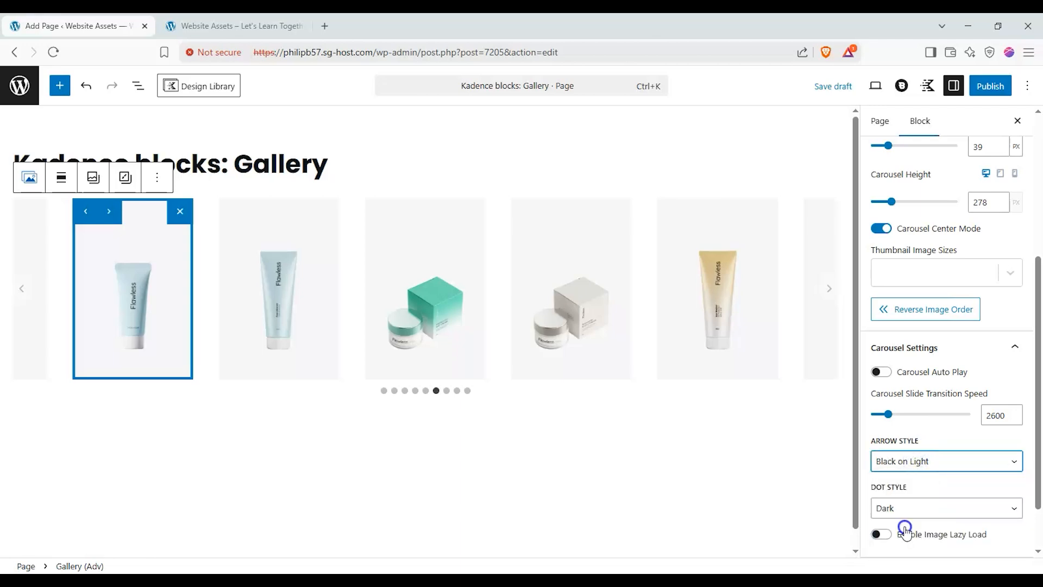
left_click(944, 508)
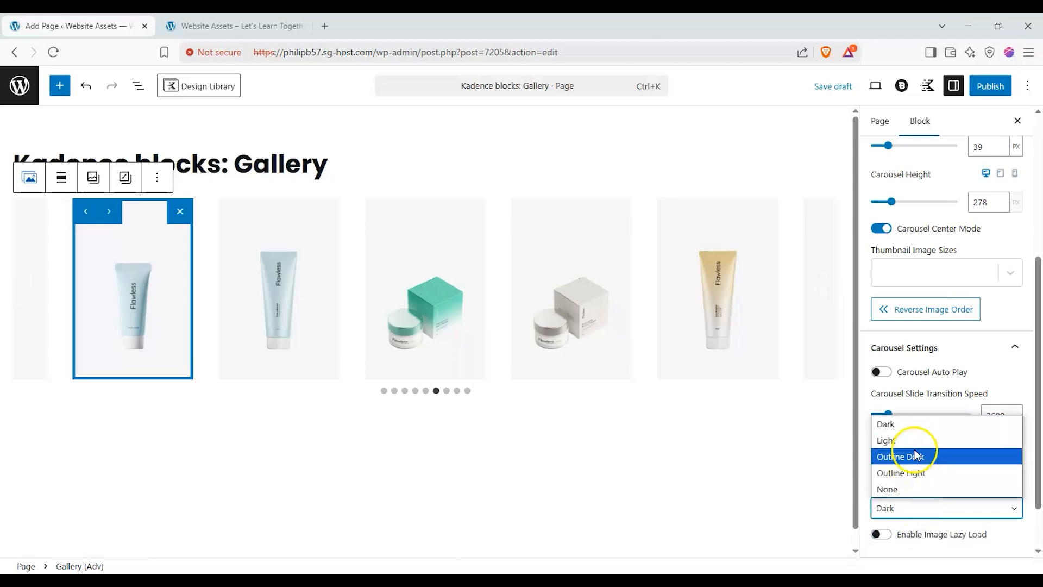
left_click(899, 456)
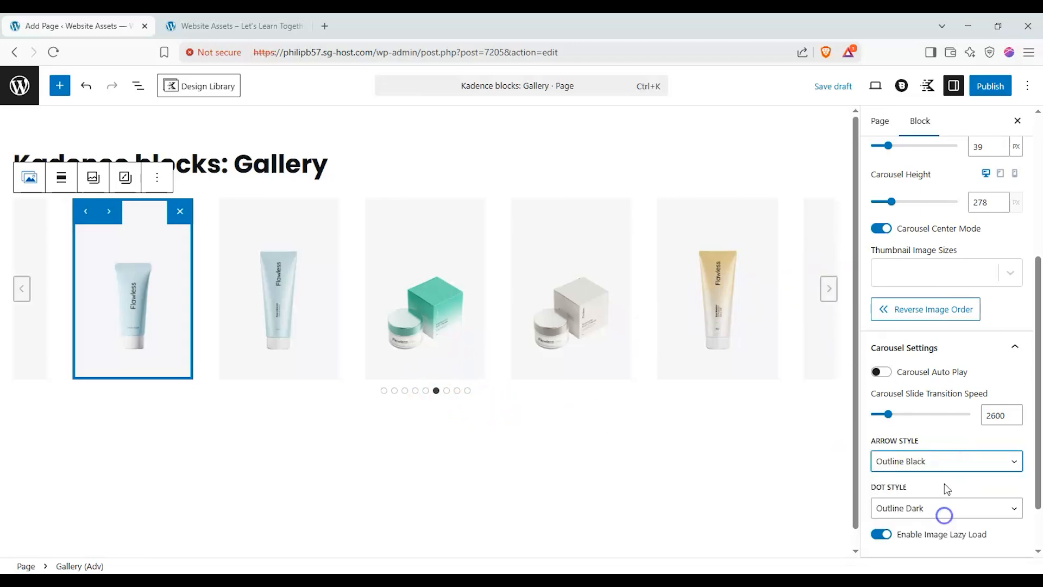
scroll("down", 3)
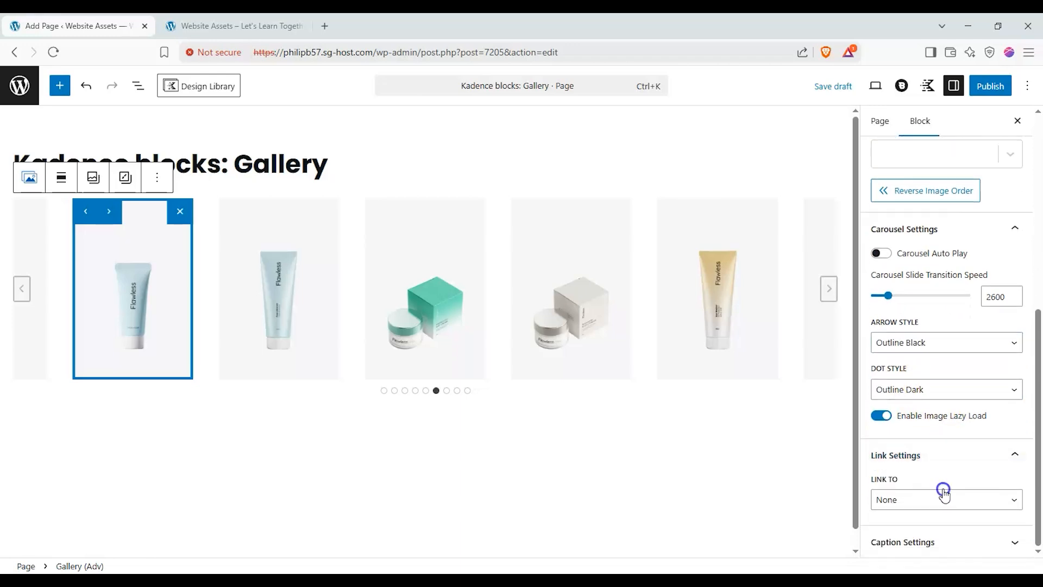
left_click(944, 499)
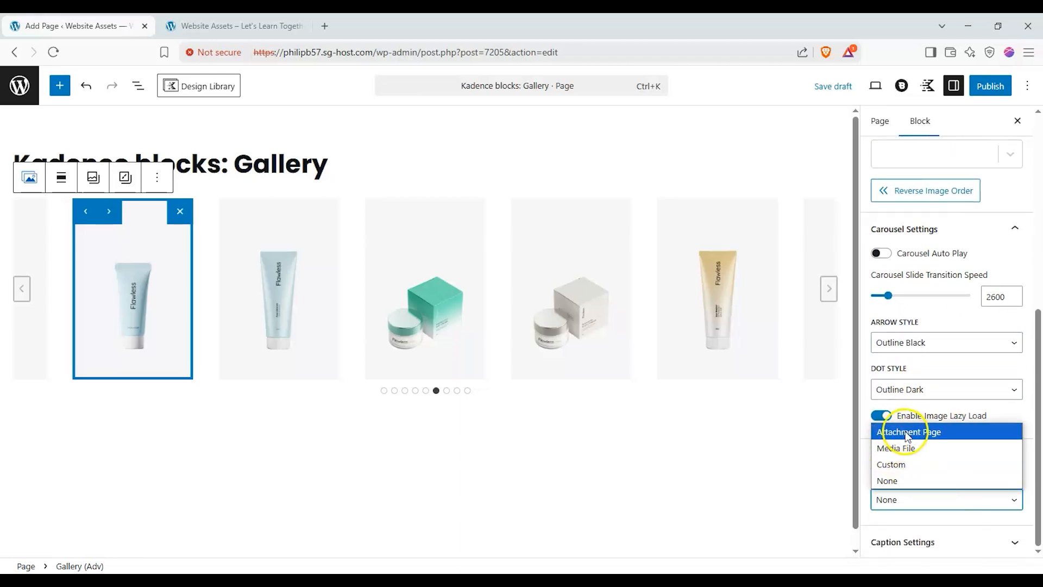
mouse_move(940, 465)
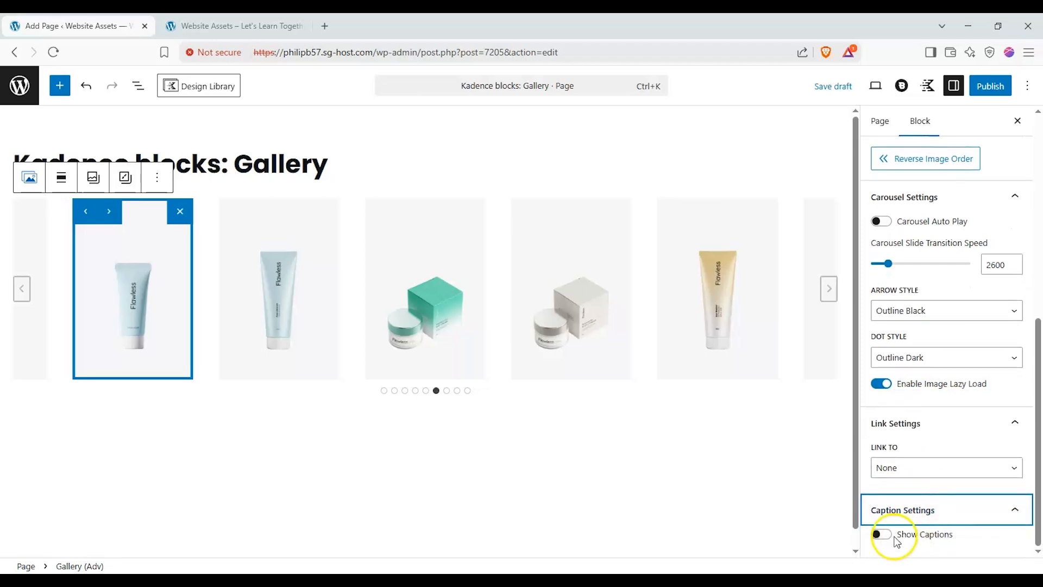
- Caption the small pale blue tube image 'blue bottle small'
left_click(880, 535)
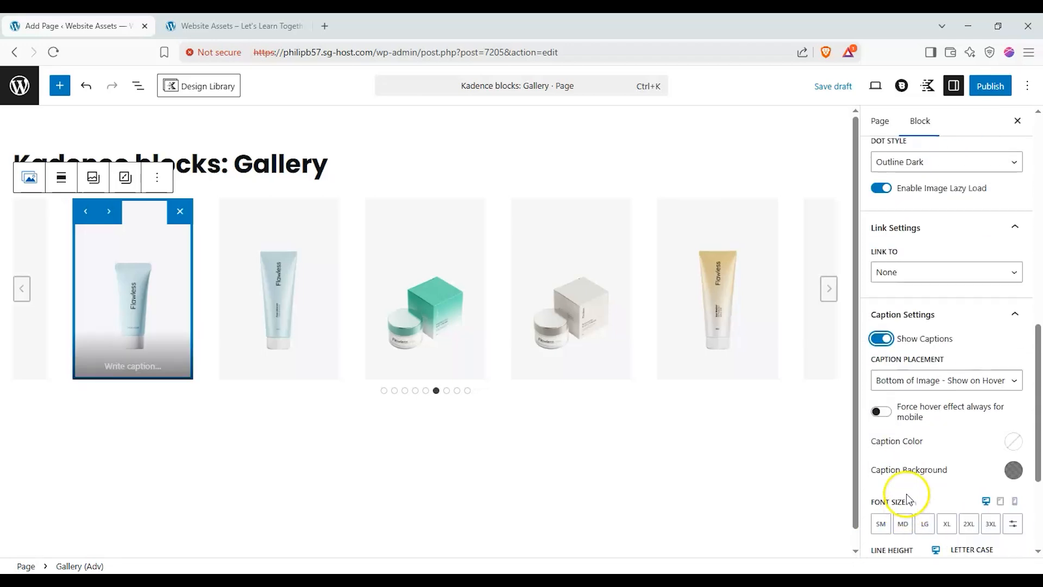
scroll("down", 3)
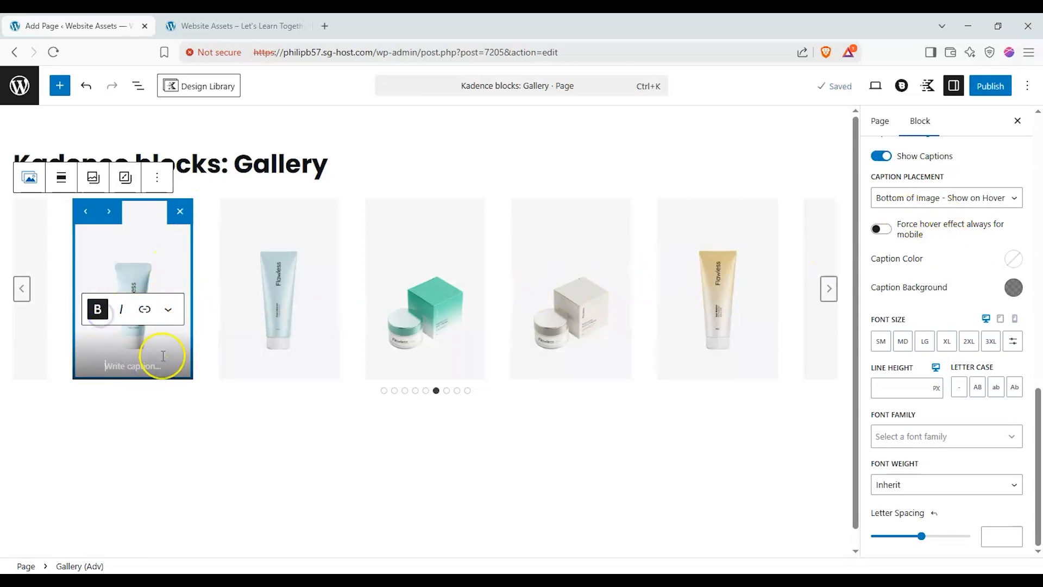
type("blue bottle small")
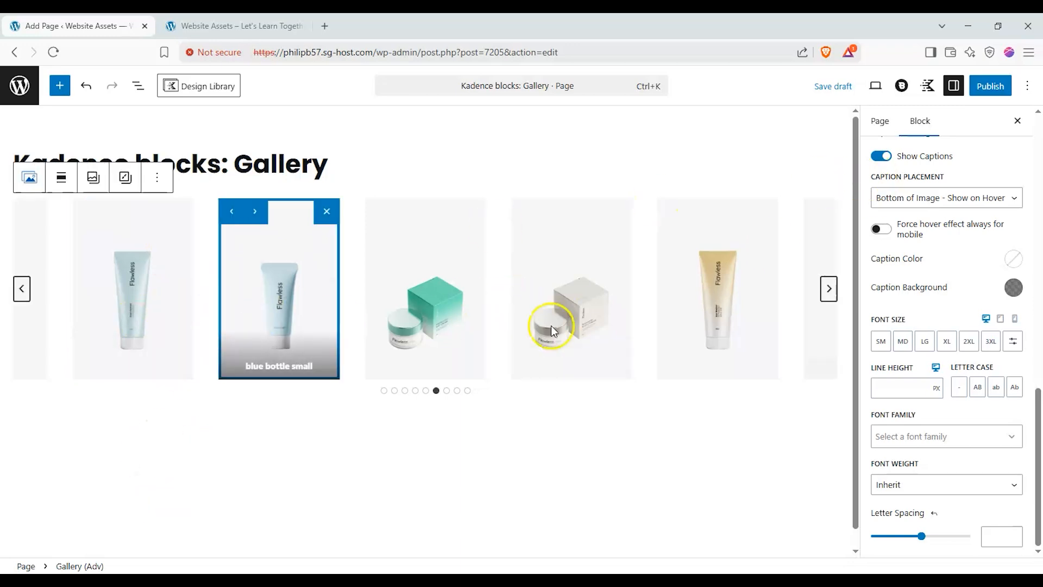
- After trying below-image and bottom placements, set captions to Cover Image - Show on Hover
left_click(945, 198)
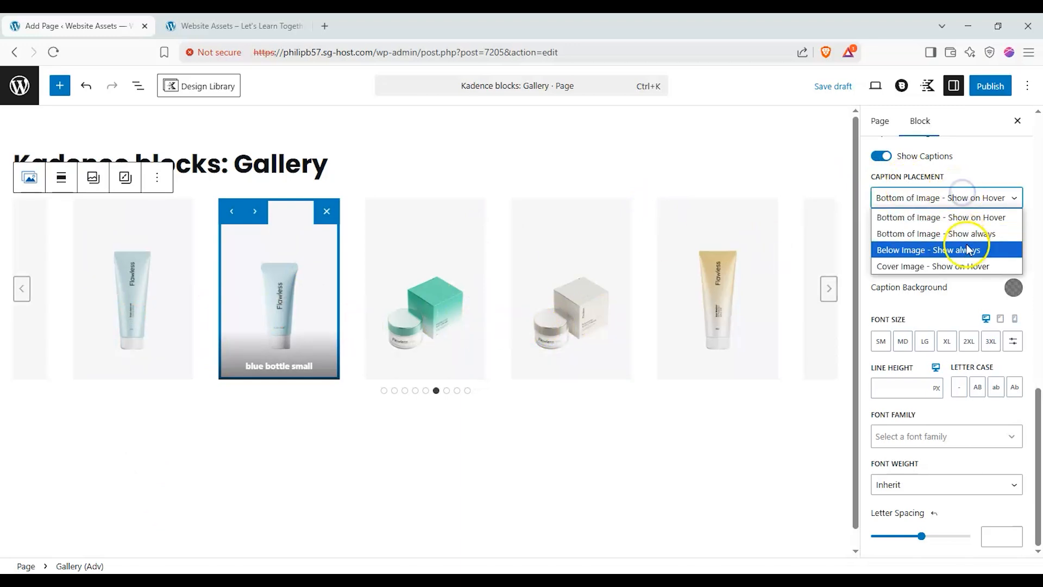
left_click(938, 250)
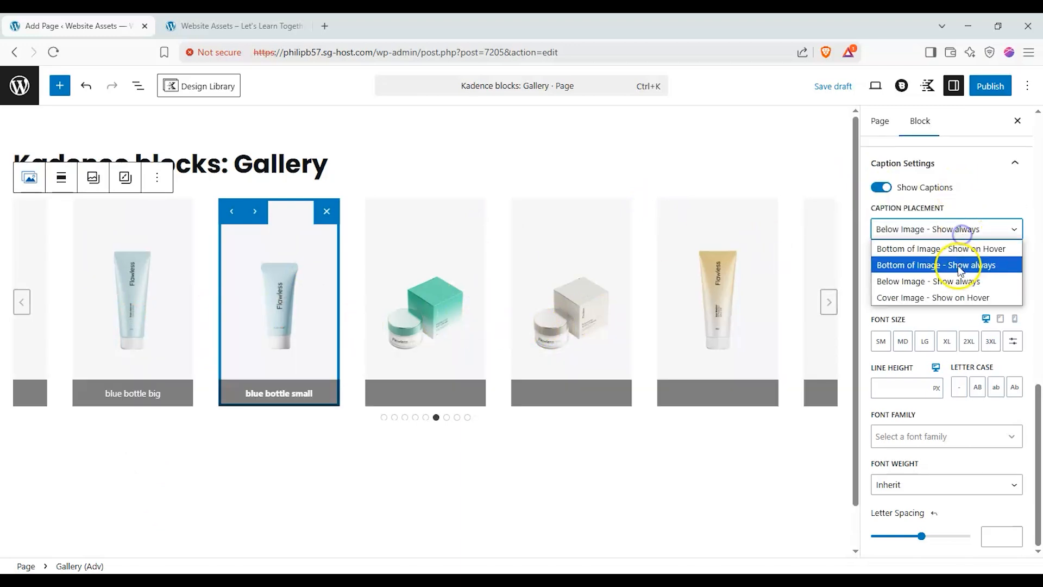
left_click(938, 266)
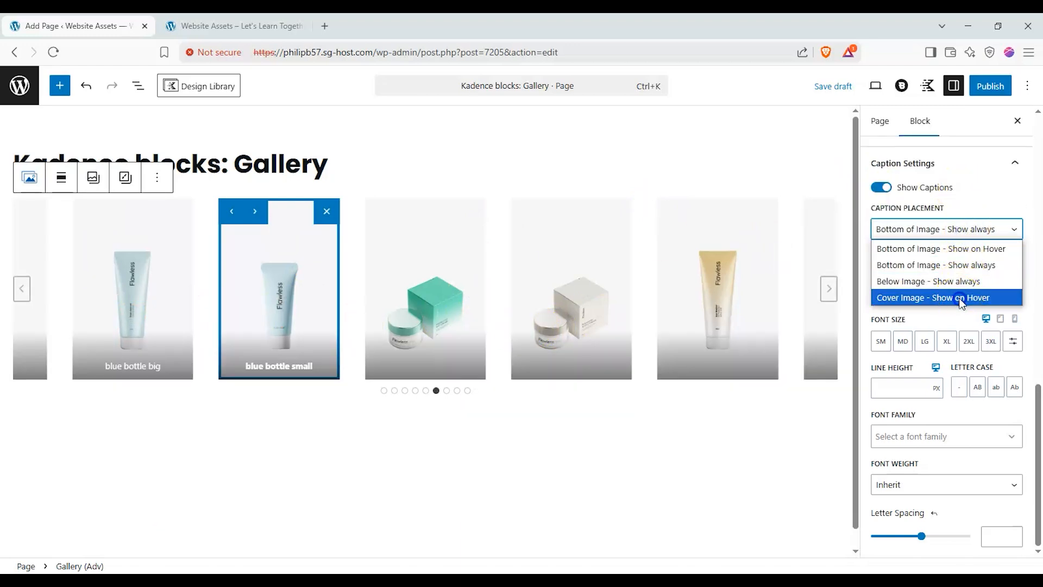
left_click(932, 297)
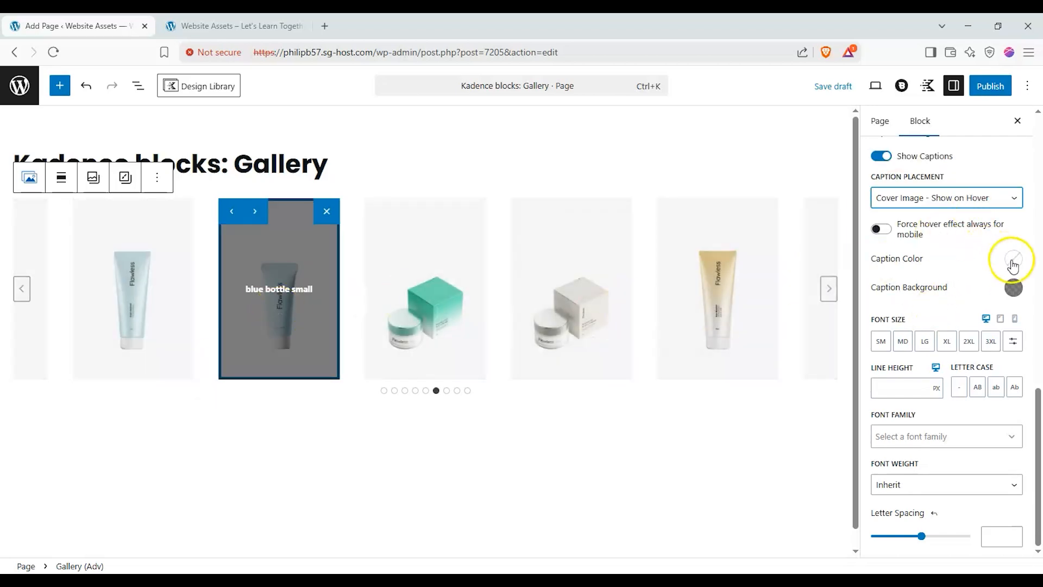
- Give captions red text on a dark background with wider letter spacing
left_click(1012, 258)
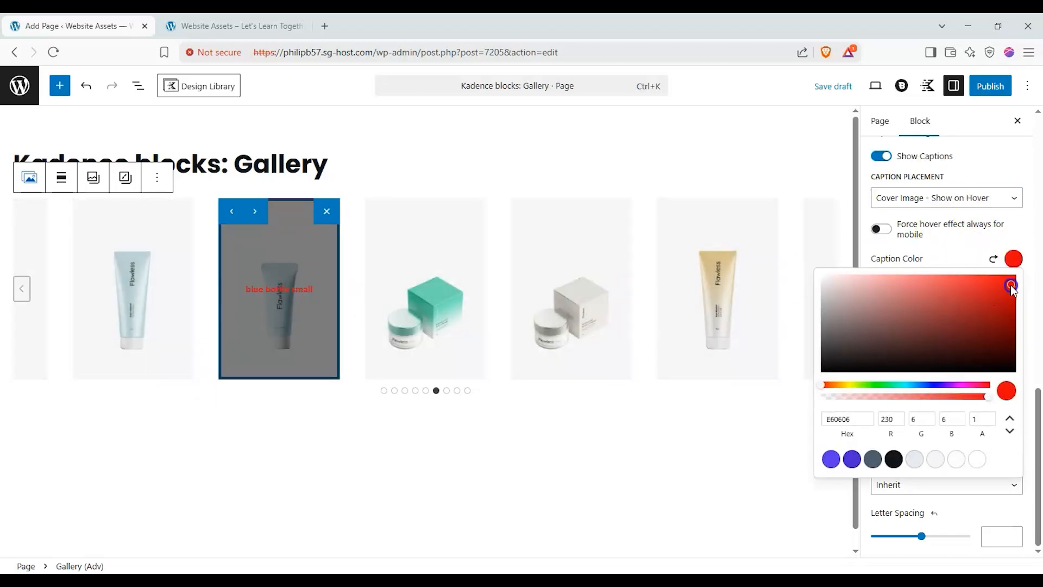
left_click(1012, 289)
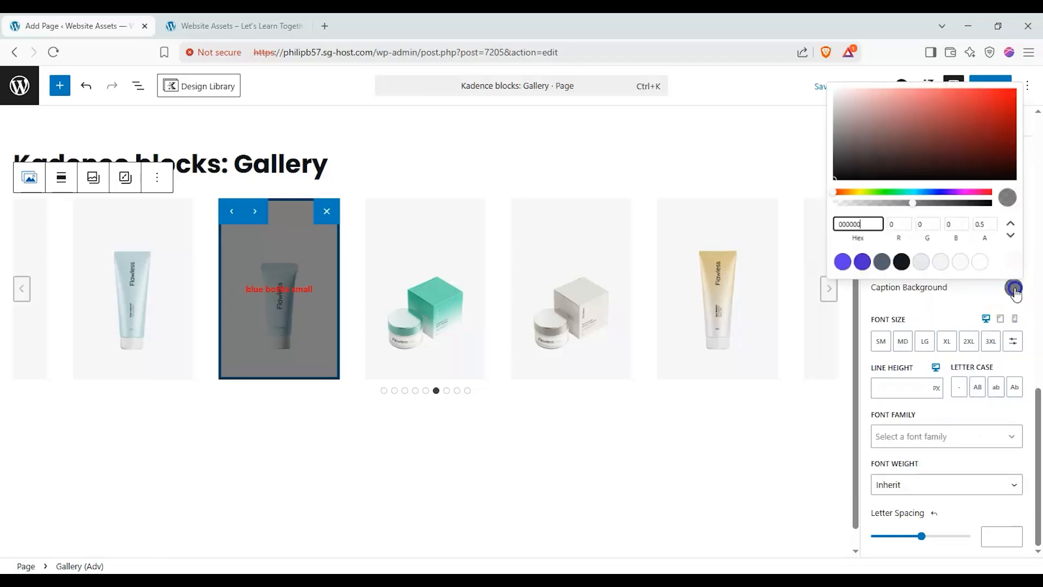
left_click(935, 168)
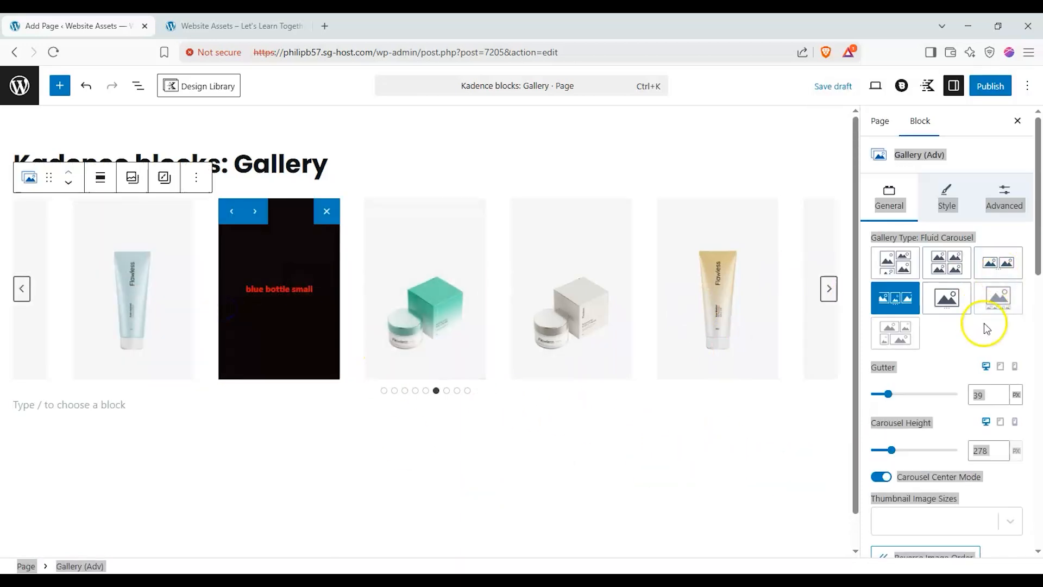
scroll("down", 3)
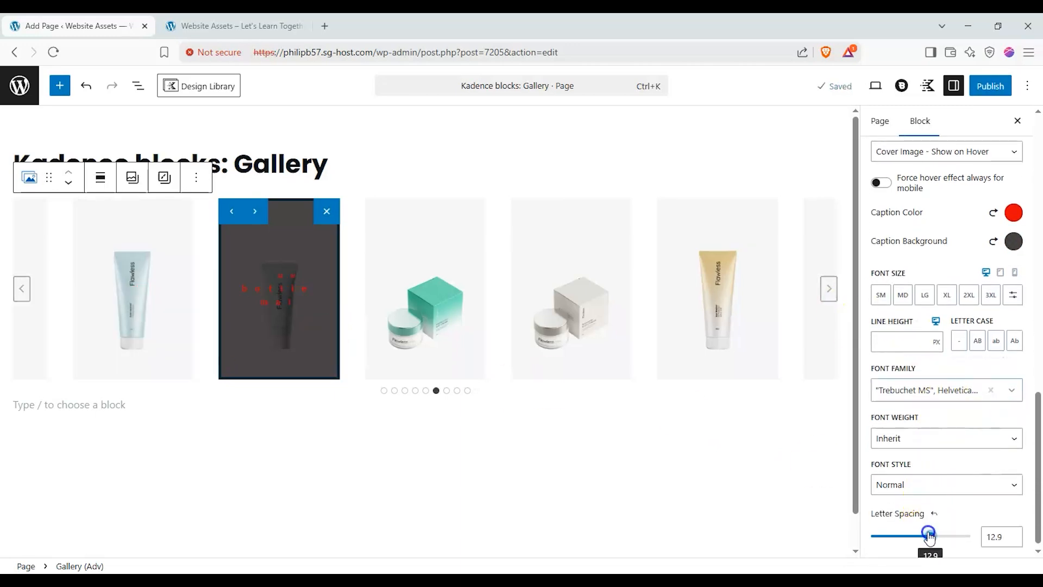
left_click_drag(929, 534, 905, 527)
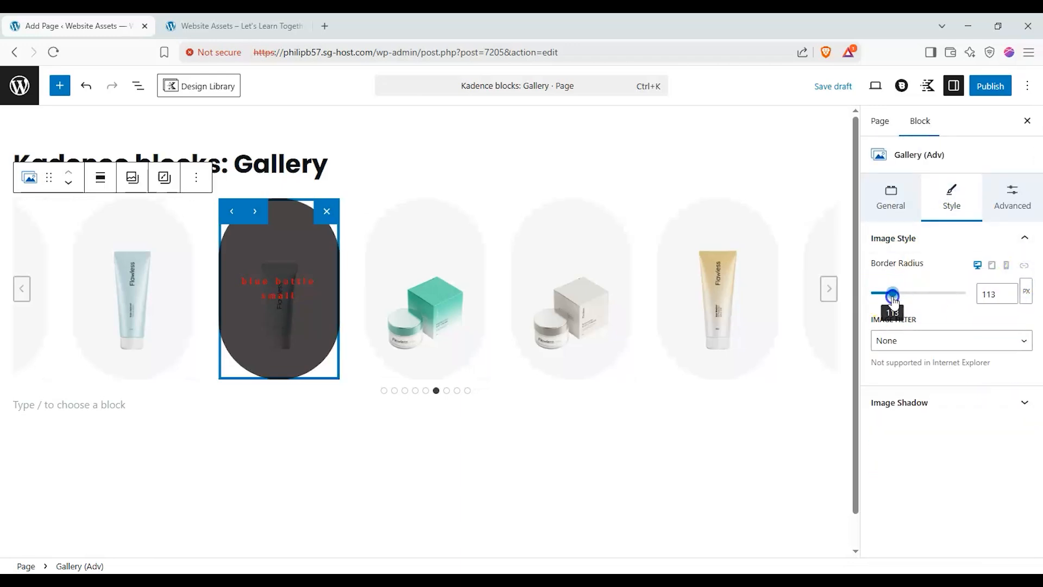
- Set a 92 px border radius and, after previewing Saturation, Sepia and Toaster, choose the Mayfair filter
left_click_drag(894, 292, 885, 293)
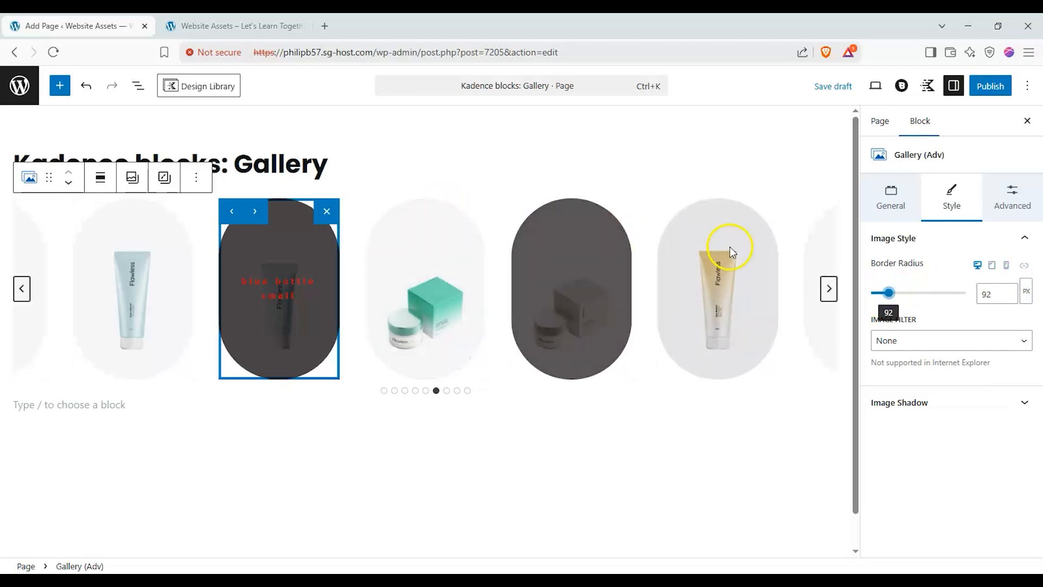
left_click(950, 341)
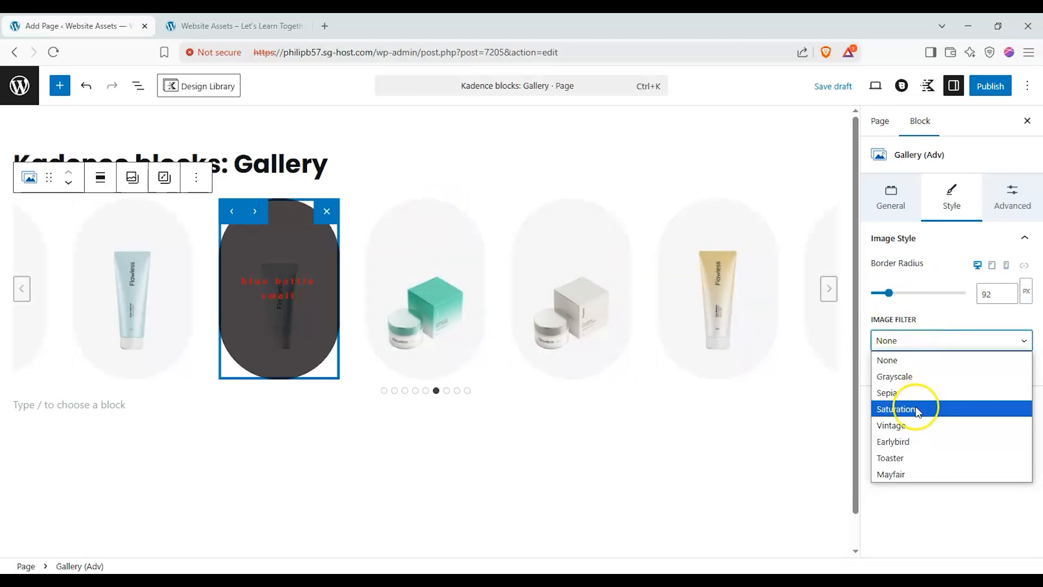
left_click(897, 409)
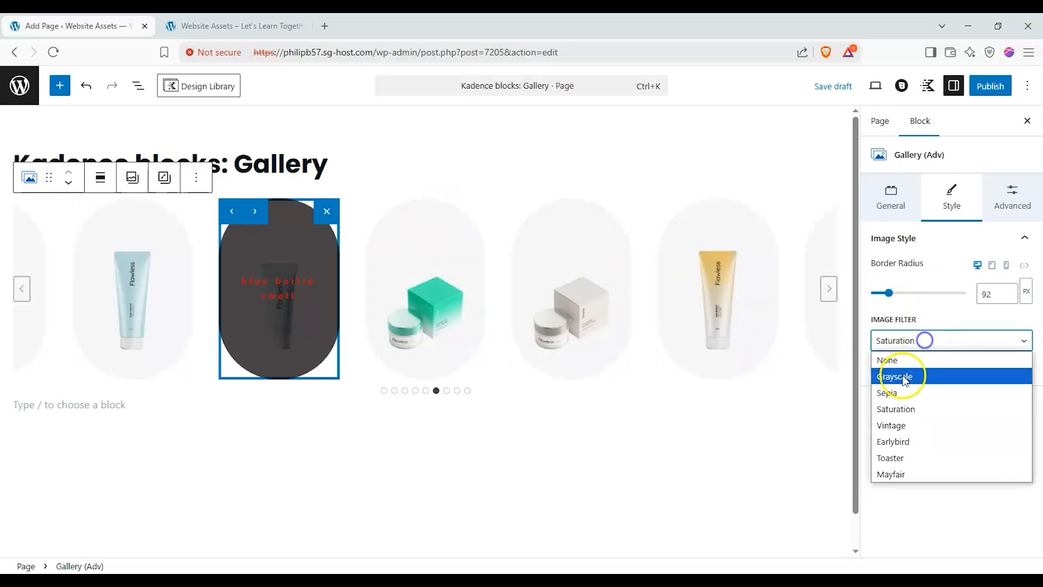
left_click(887, 393)
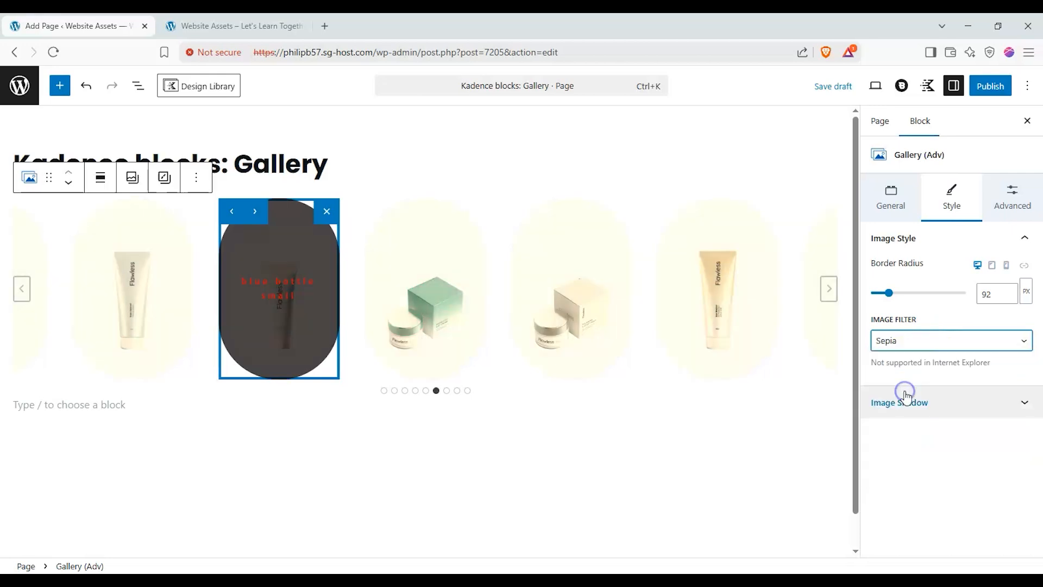
left_click(950, 340)
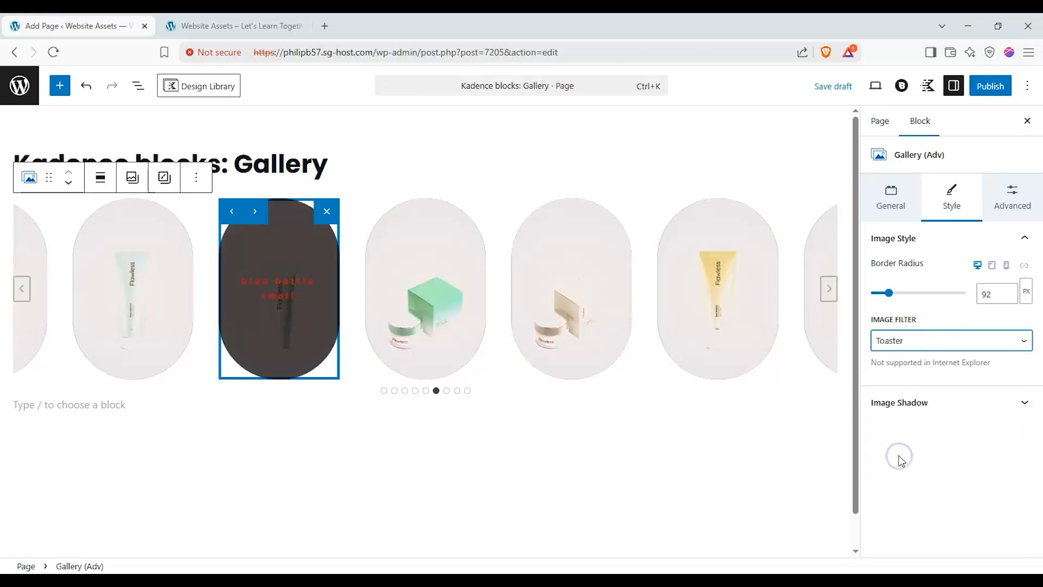
left_click(949, 341)
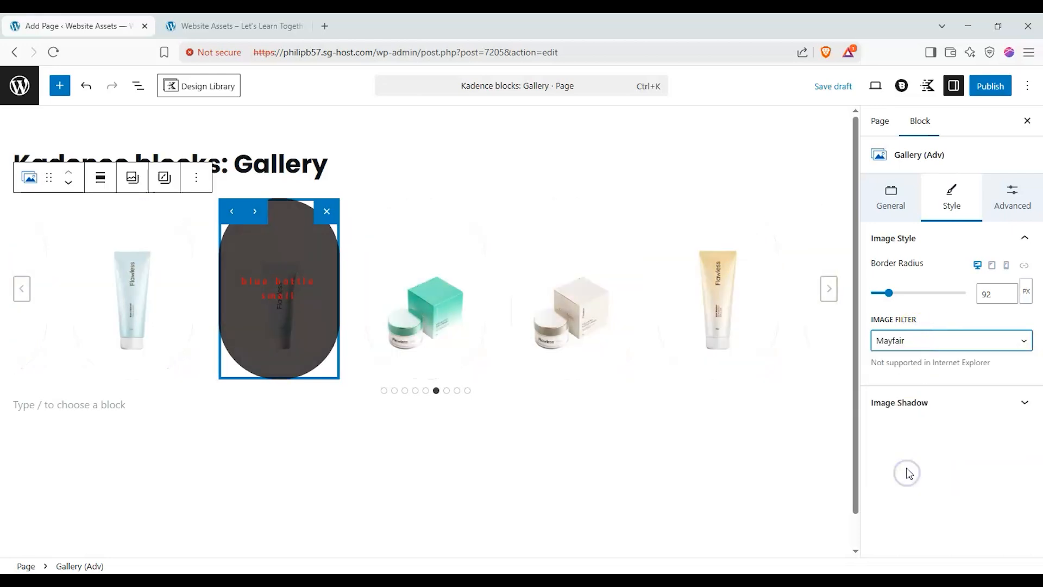
- Enable Image Shadow and apply a soft Box Shadow preset to the gallery images
left_click(900, 402)
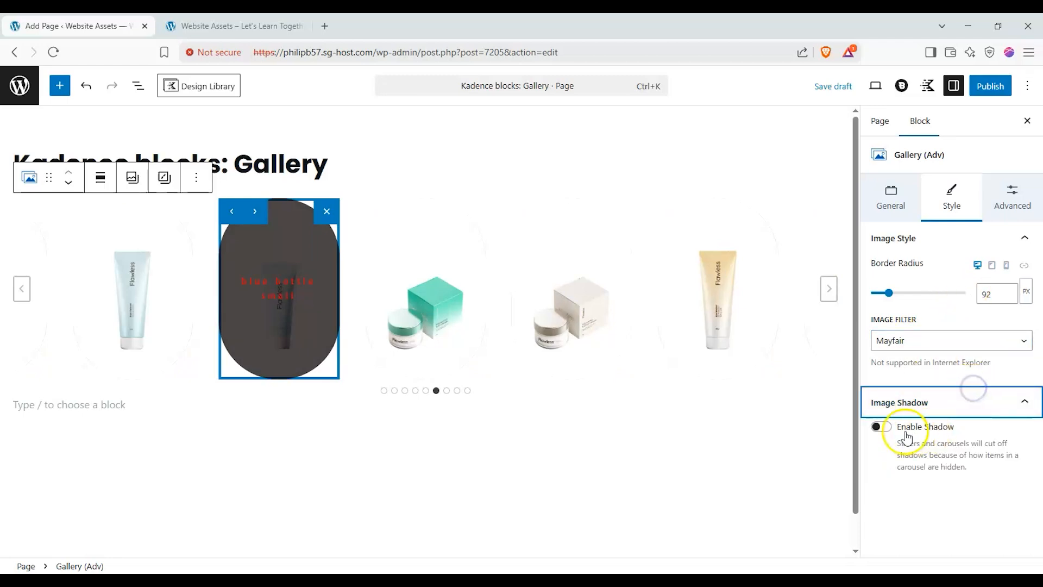
left_click(879, 426)
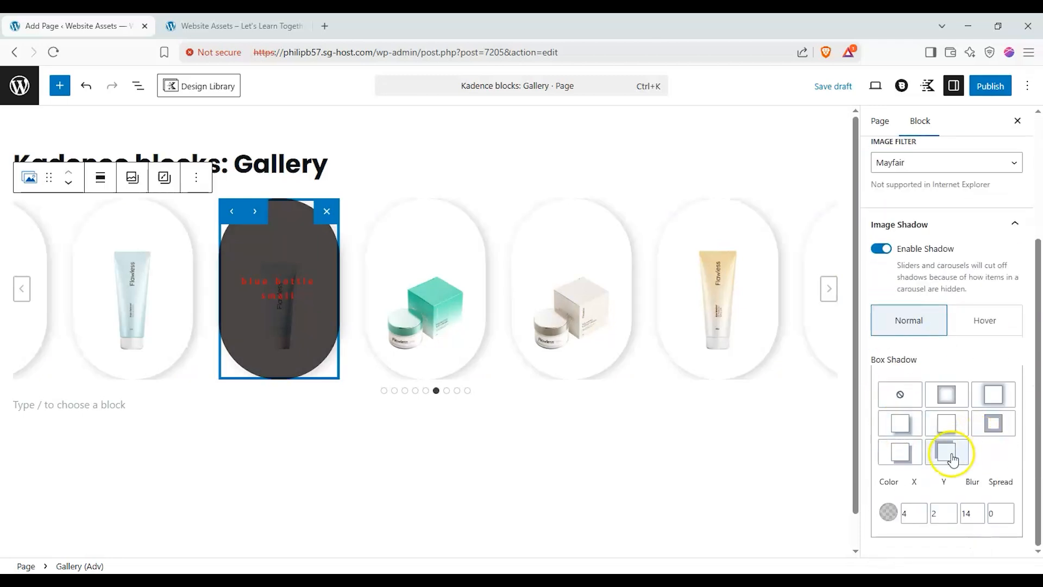
left_click(945, 452)
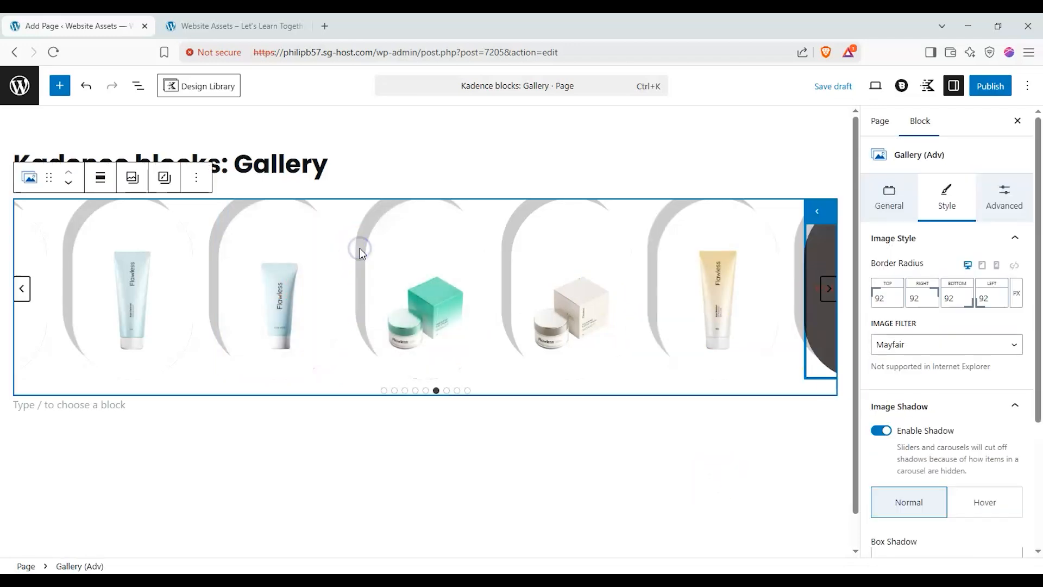
scroll("down", 3)
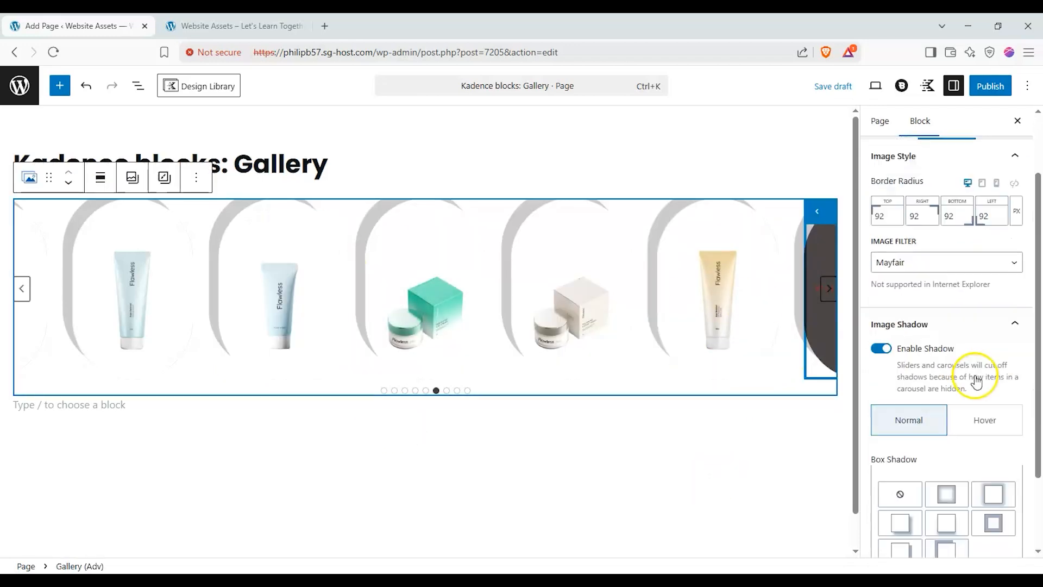
left_click(1012, 198)
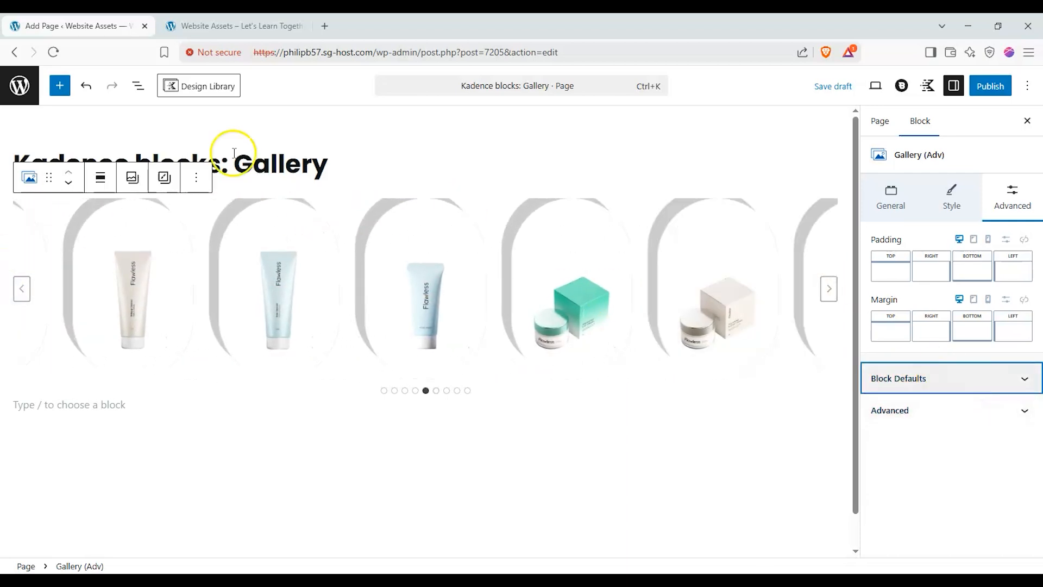
mouse_move(576, 207)
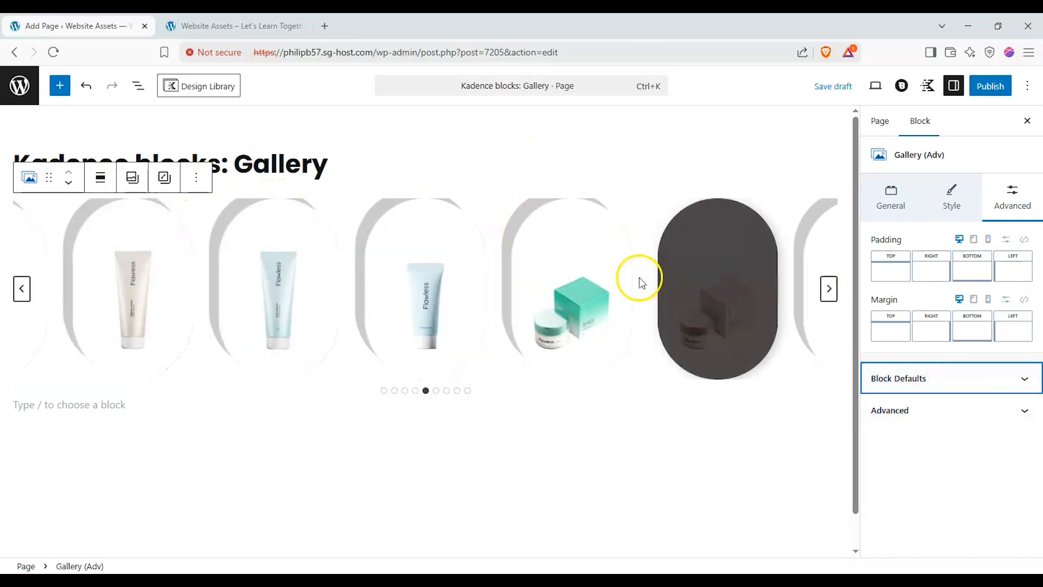
- Publish the 'Kadence blocks: Gallery' page and view it on the live site
left_click(890, 410)
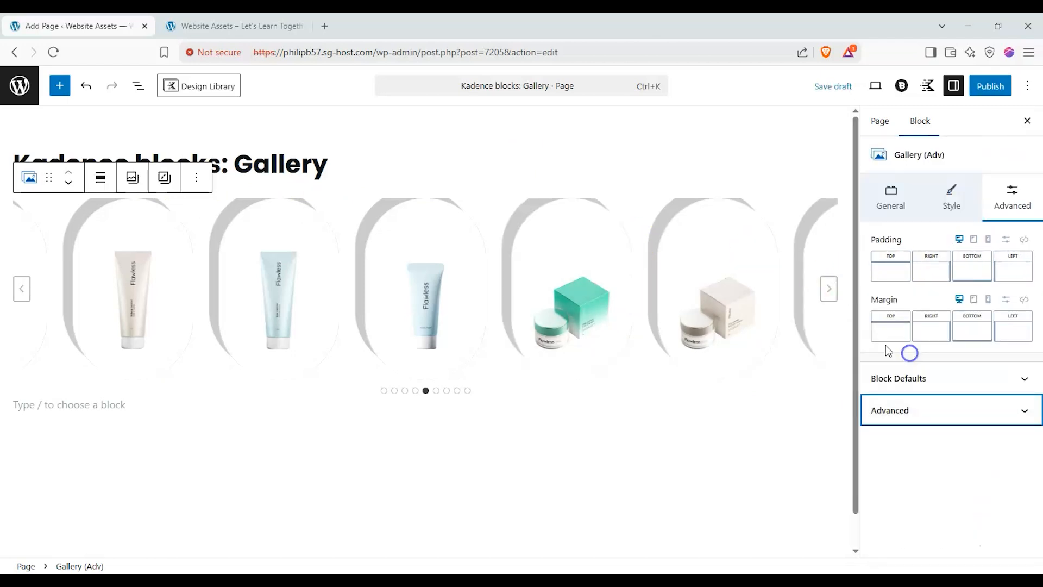
left_click(989, 84)
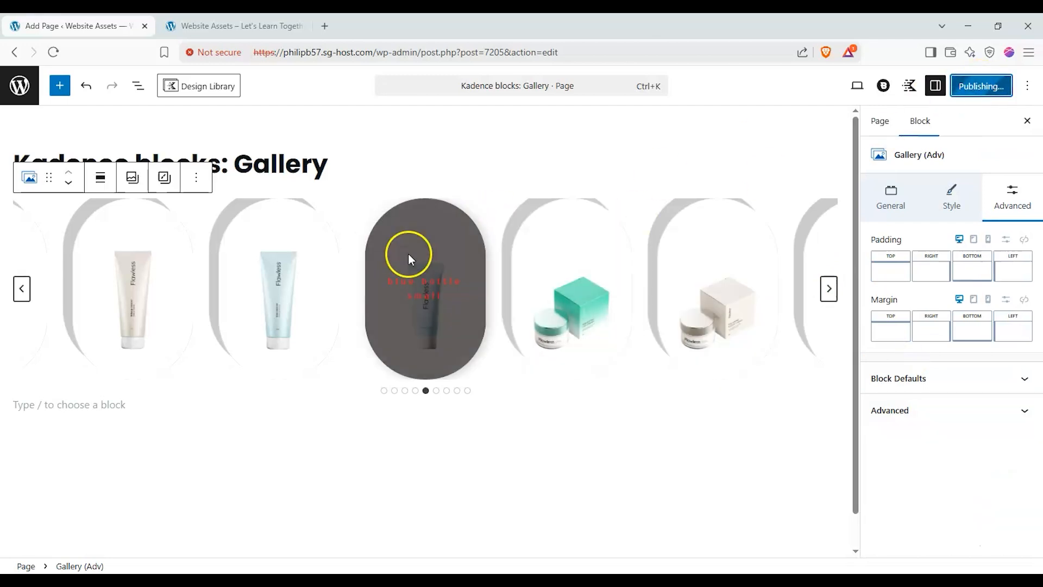
left_click(981, 86)
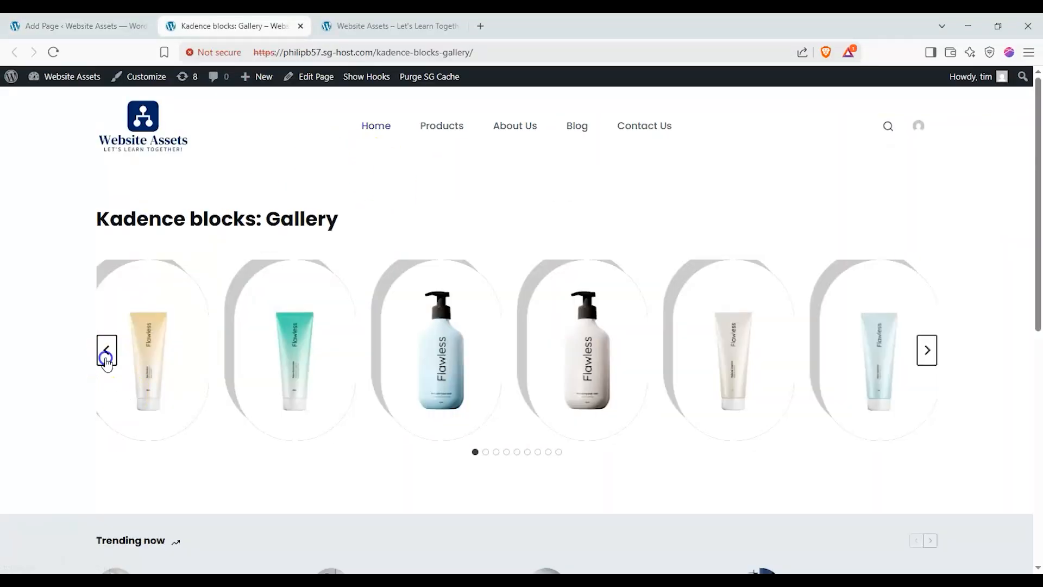
left_click(105, 349)
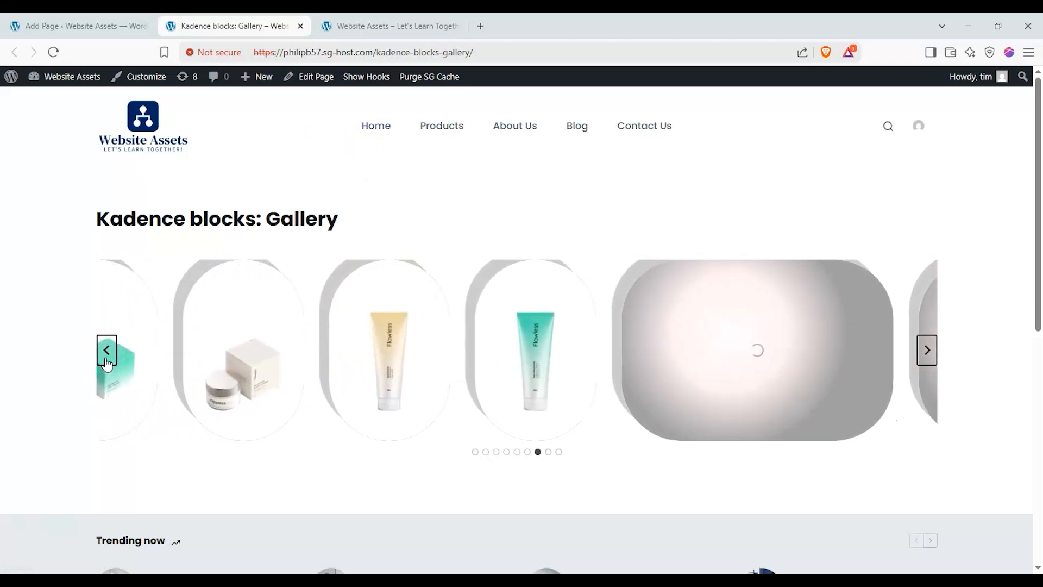
left_click(106, 350)
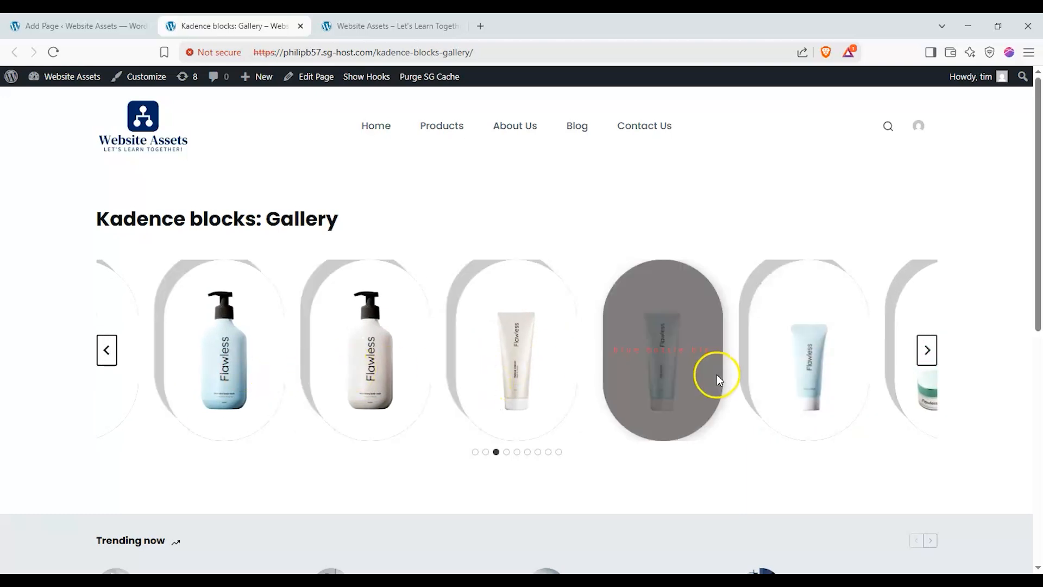
left_click(926, 349)
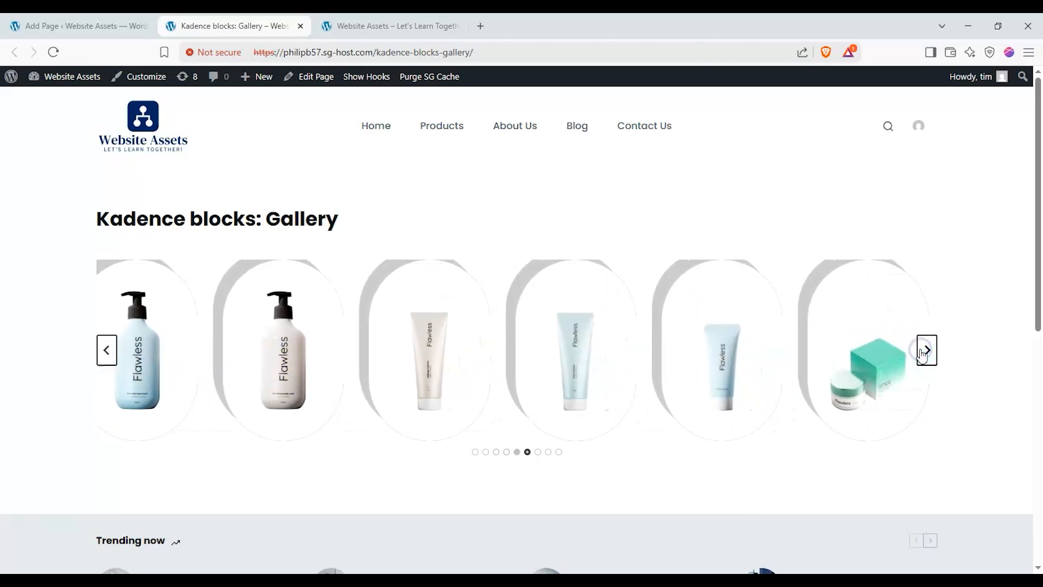
left_click(926, 349)
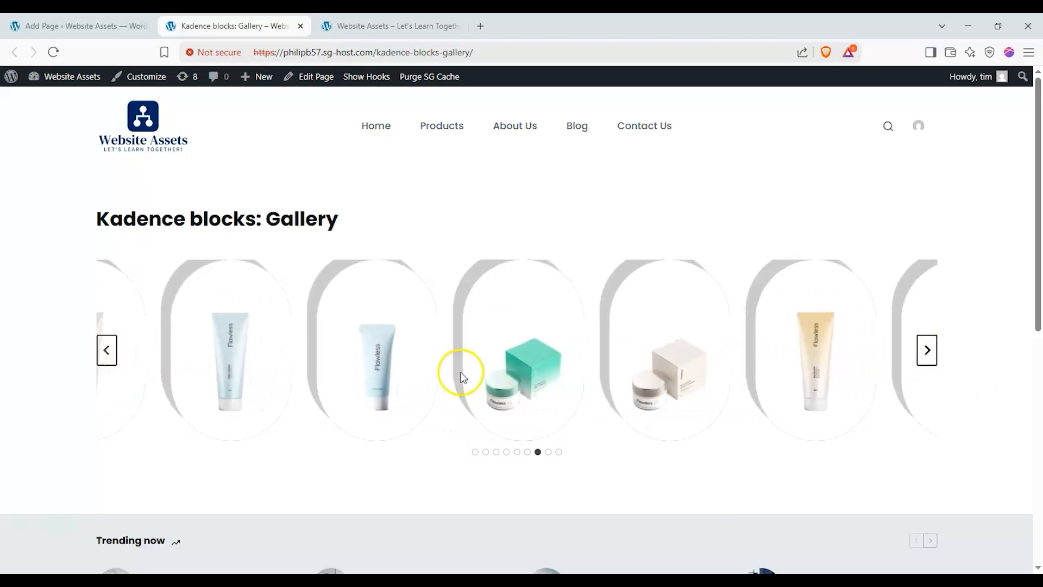